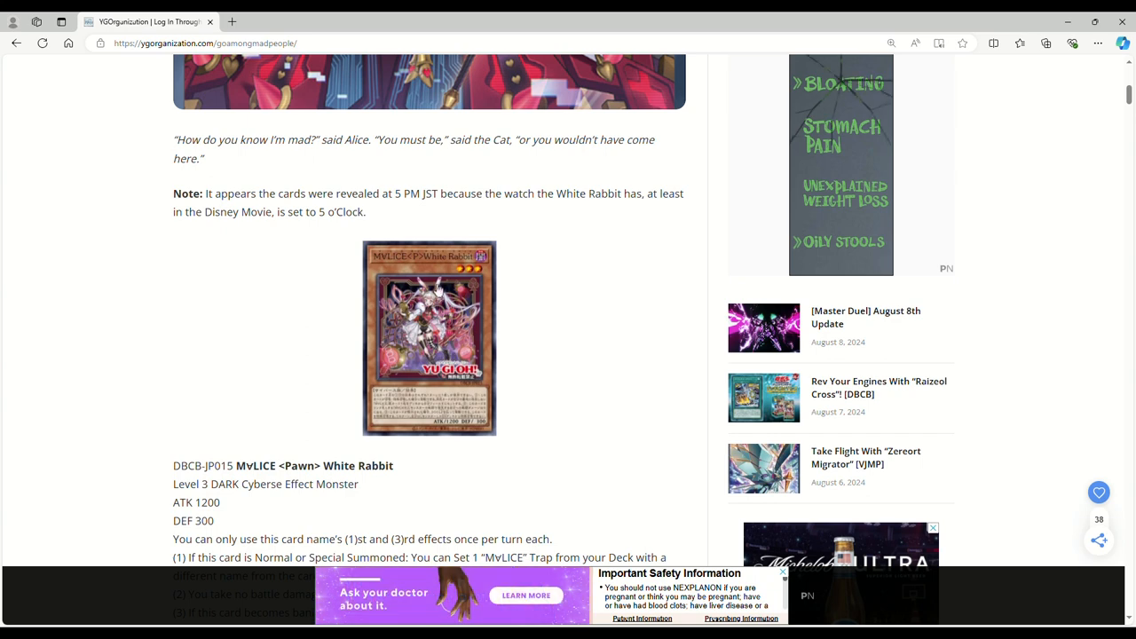
mouse_move(291, 315)
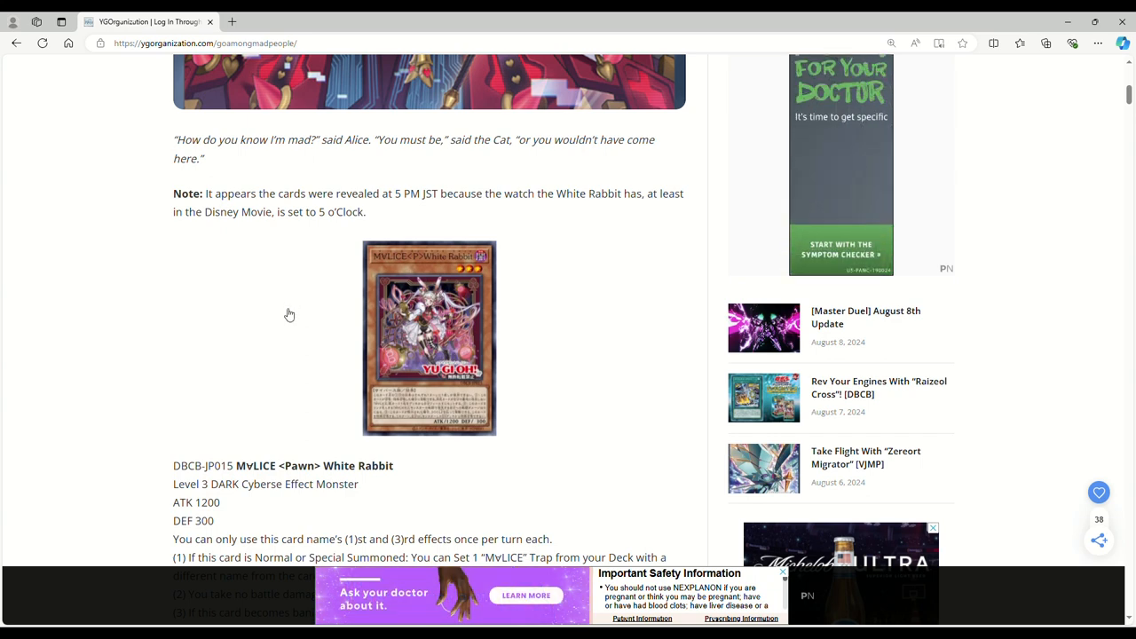
Scroll below the quote to show the White Rabbit's level, ATK/DEF and three effects
scroll("down", 3)
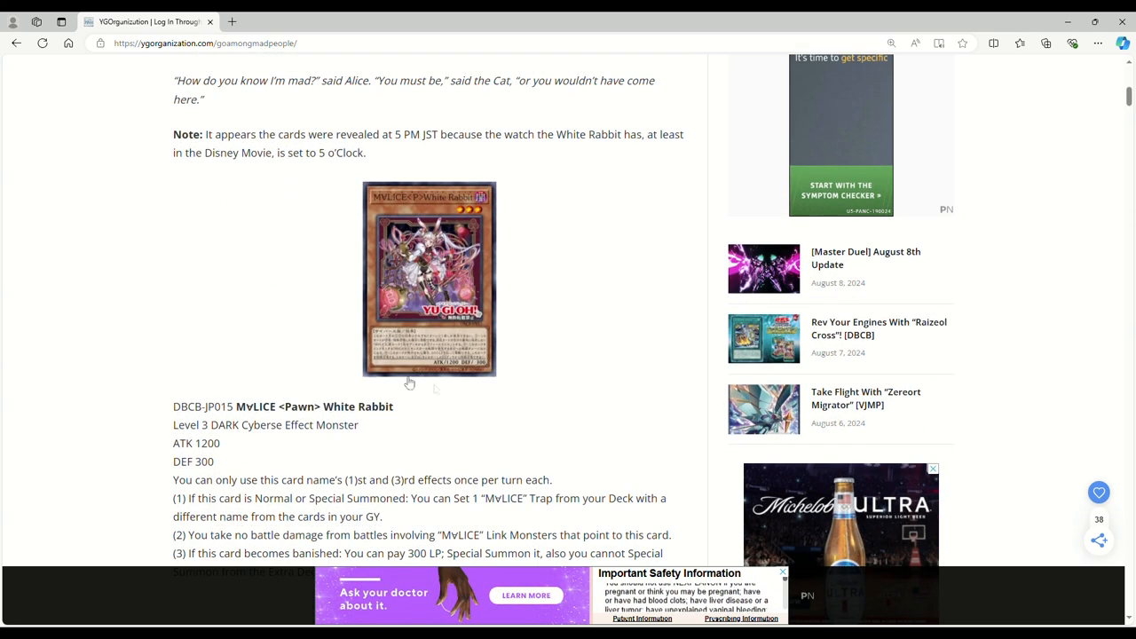
scroll("down", 3)
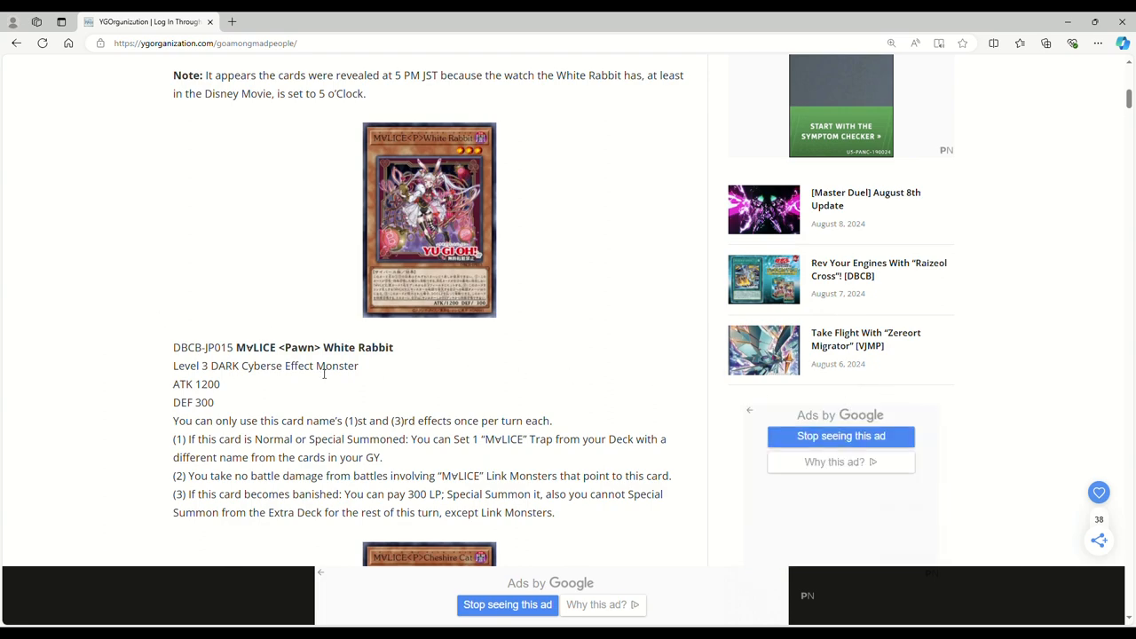
scroll("up", 3)
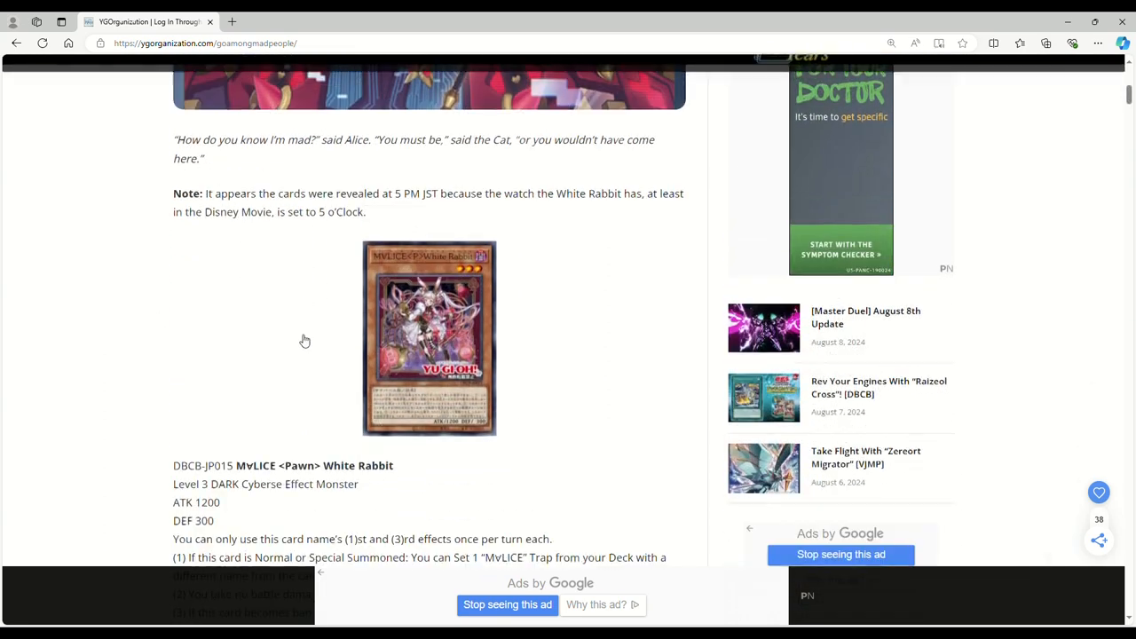
scroll("down", 3)
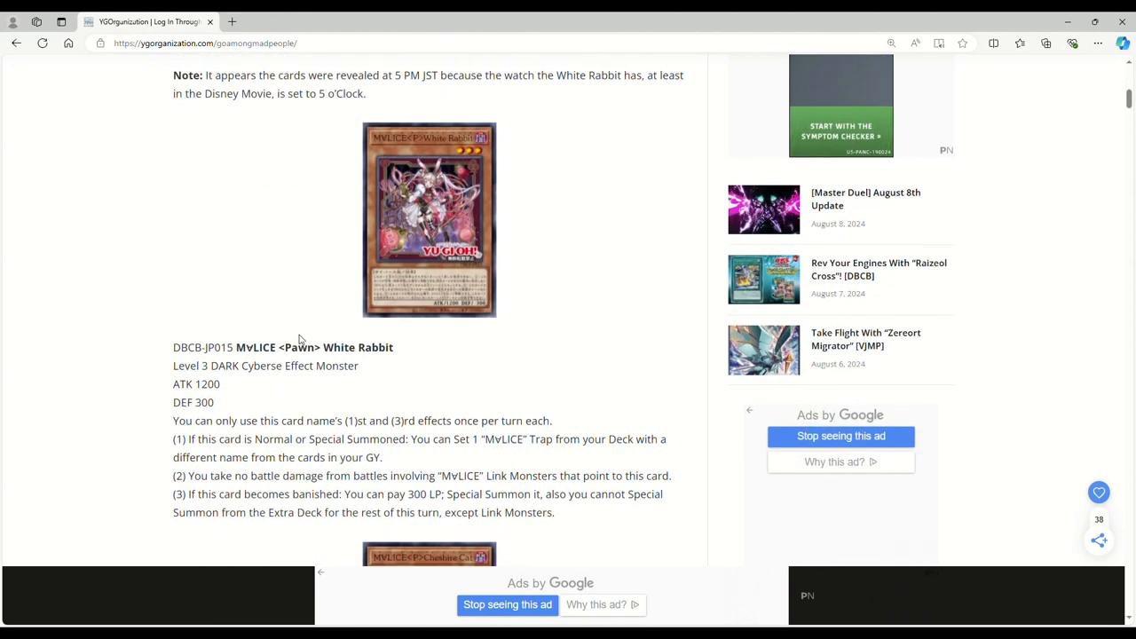
mouse_move(138, 345)
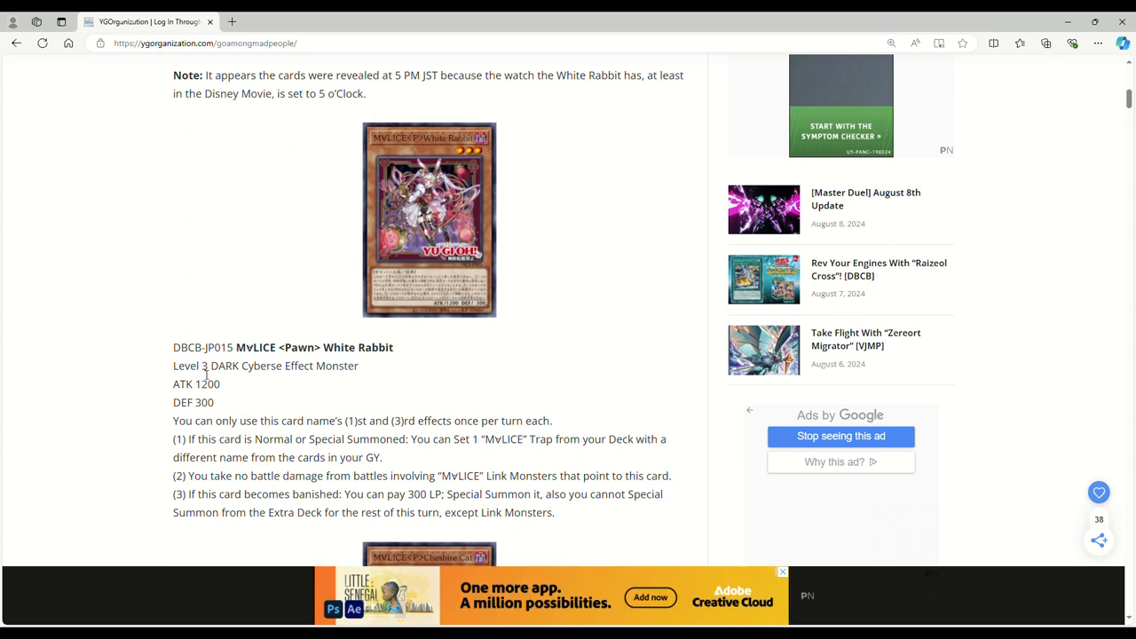
mouse_move(286, 282)
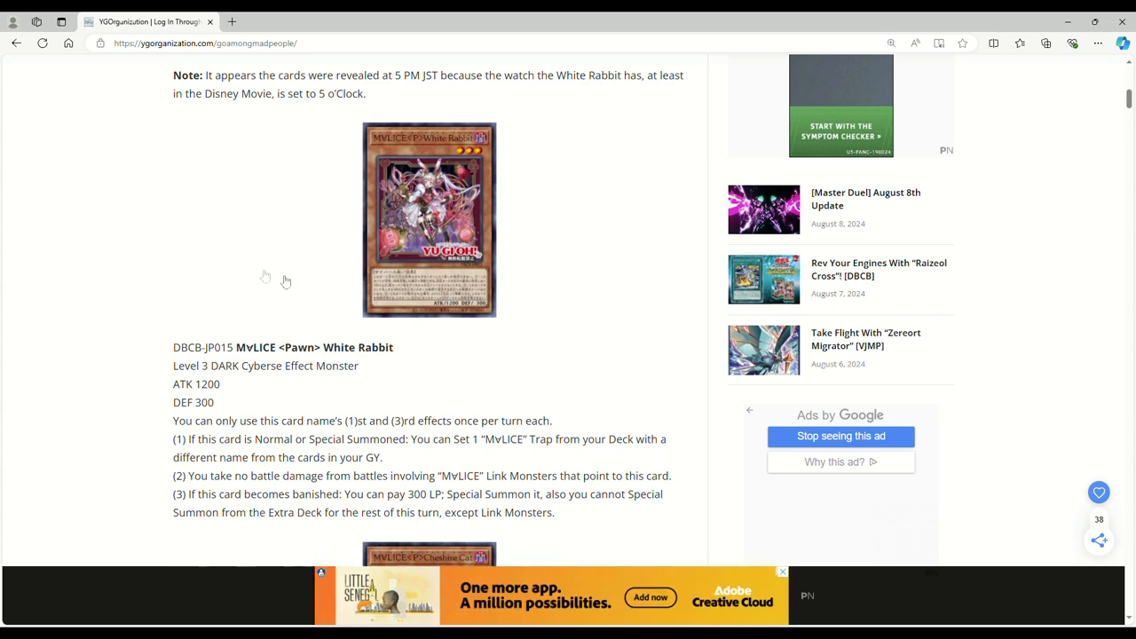
mouse_move(523, 398)
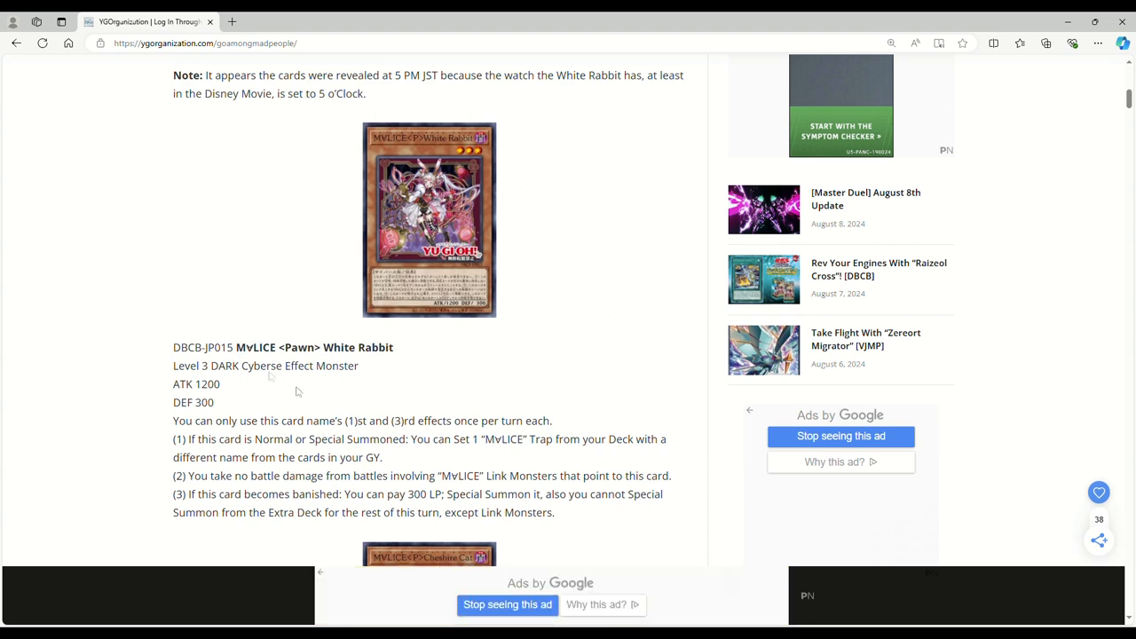
mouse_move(151, 320)
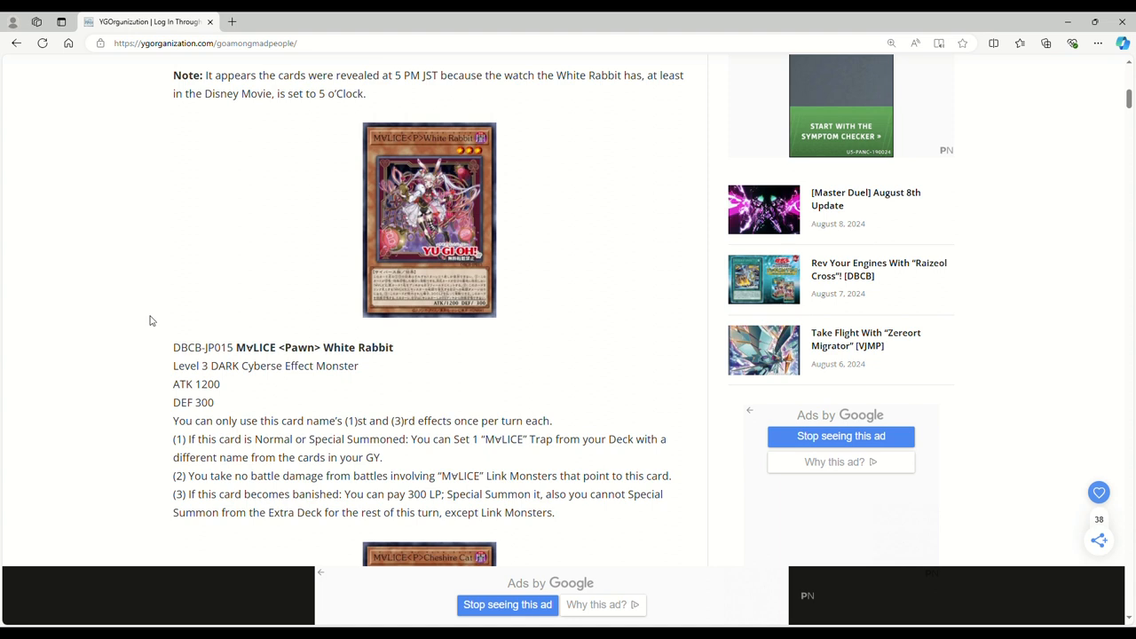
mouse_move(128, 298)
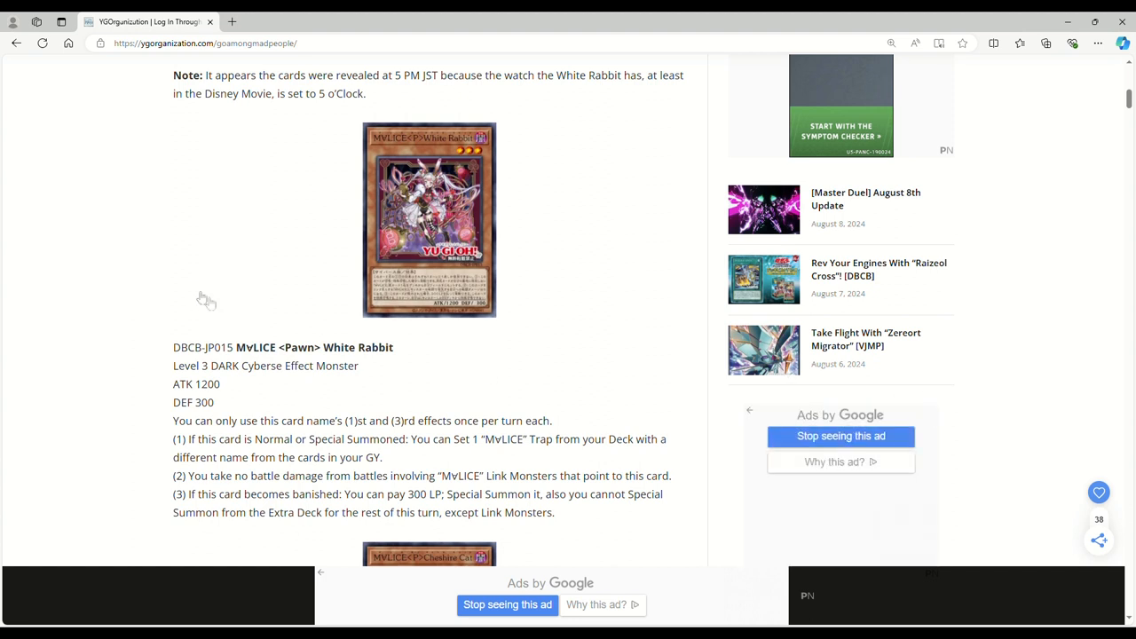
mouse_move(261, 334)
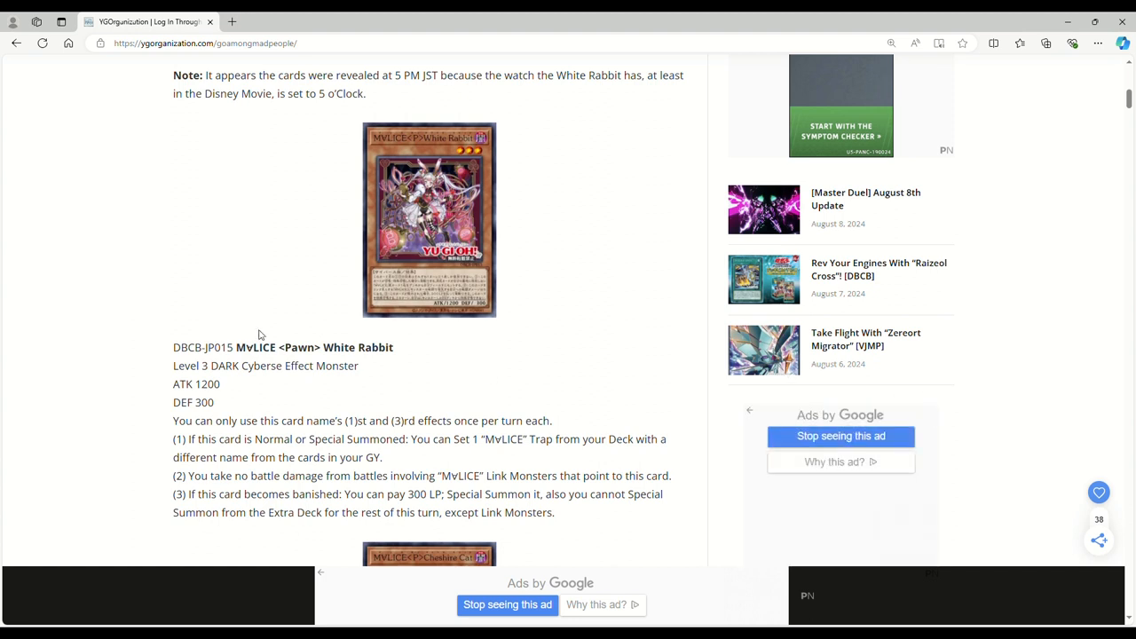
mouse_move(495, 160)
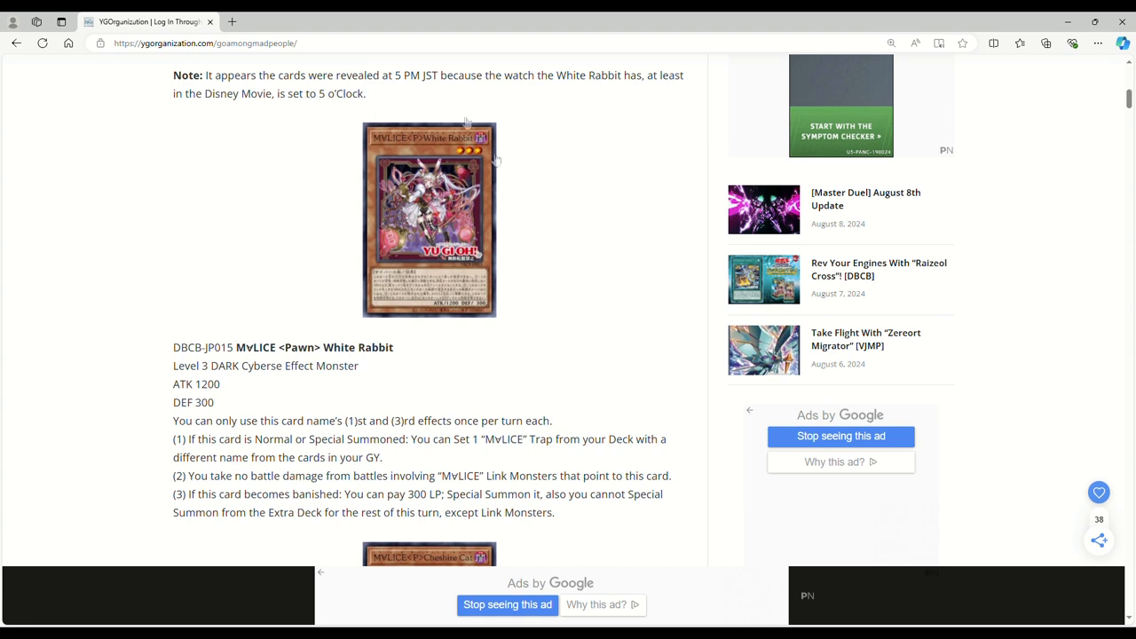
mouse_move(259, 272)
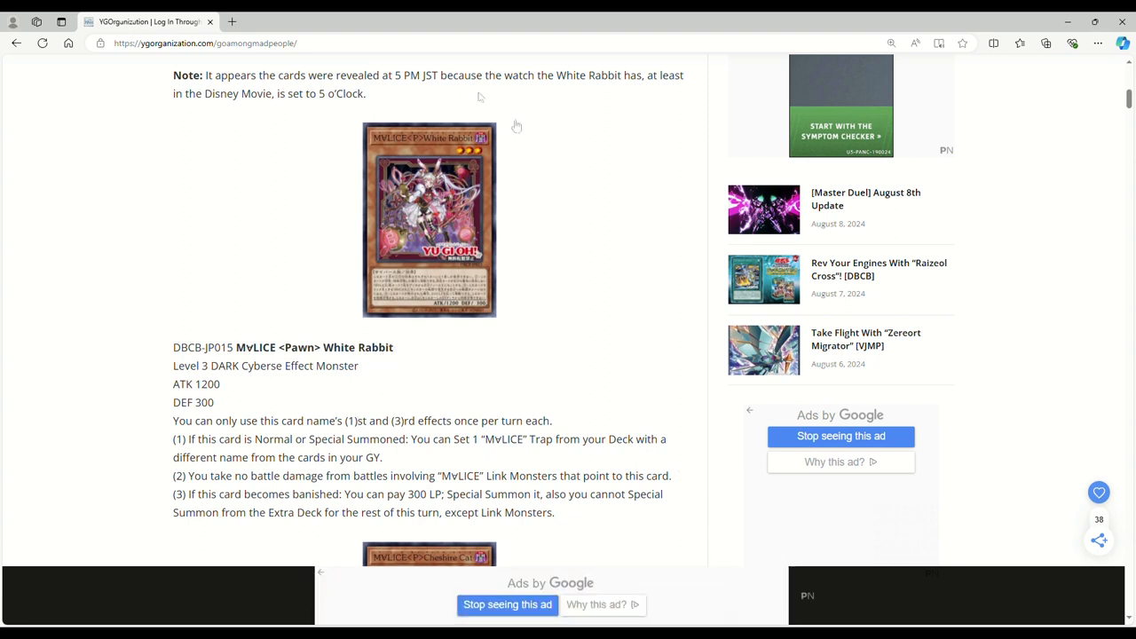
mouse_move(253, 233)
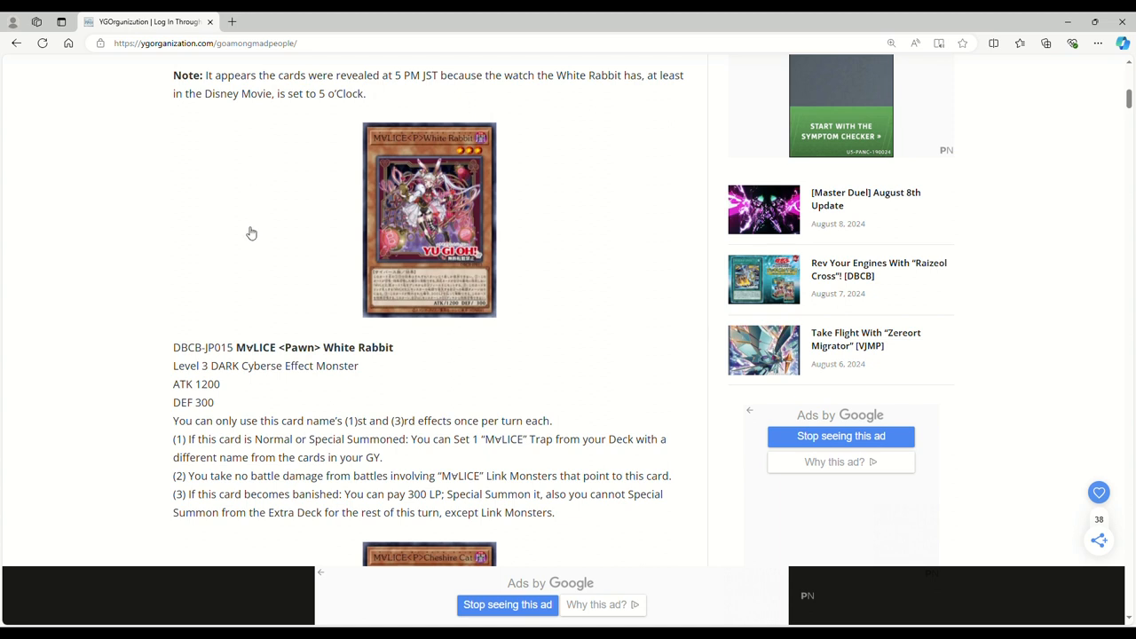
mouse_move(252, 258)
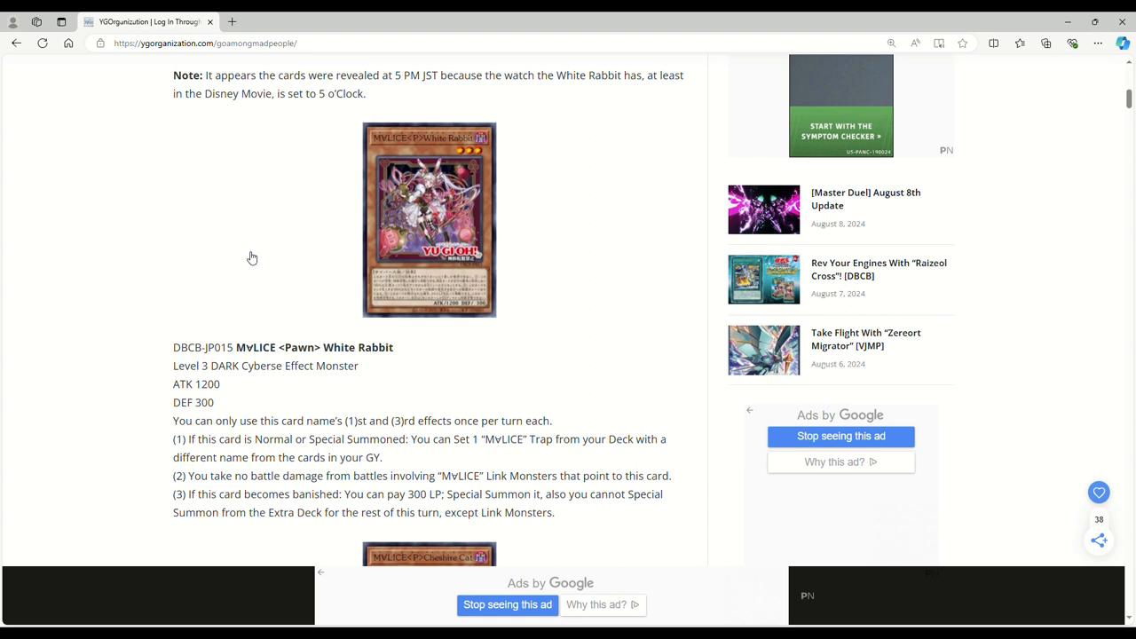
mouse_move(388, 304)
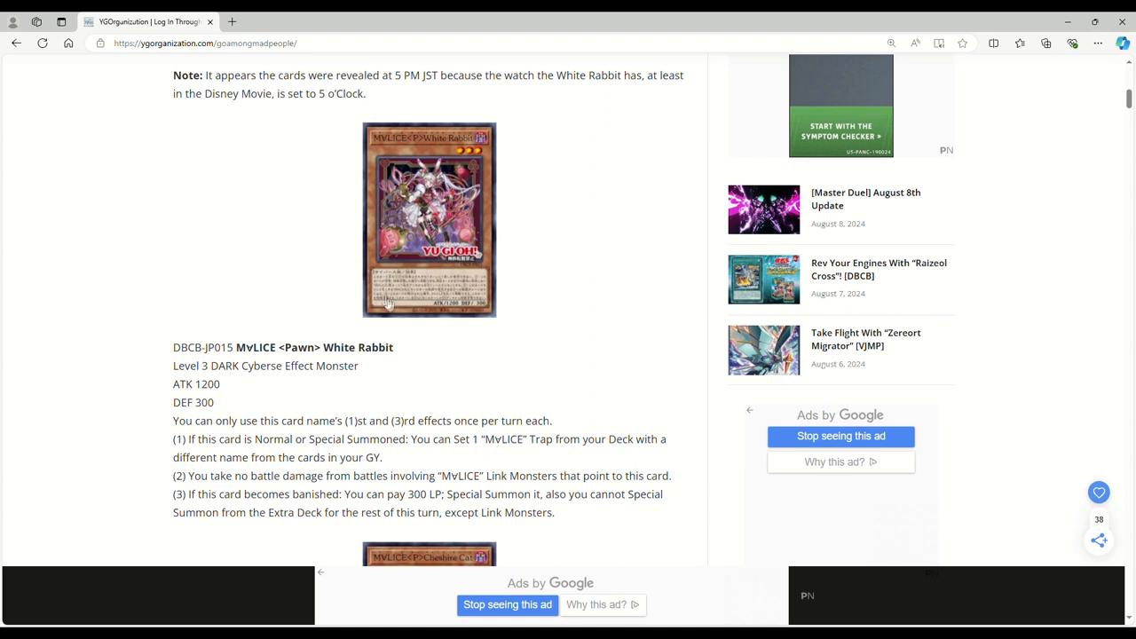
mouse_move(219, 294)
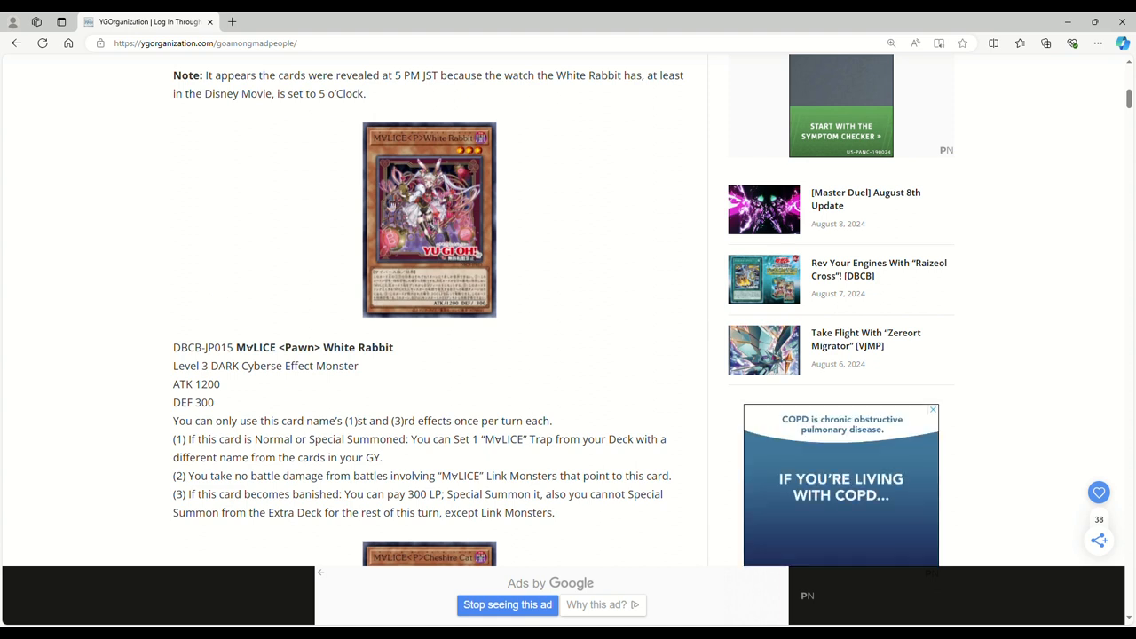
mouse_move(363, 316)
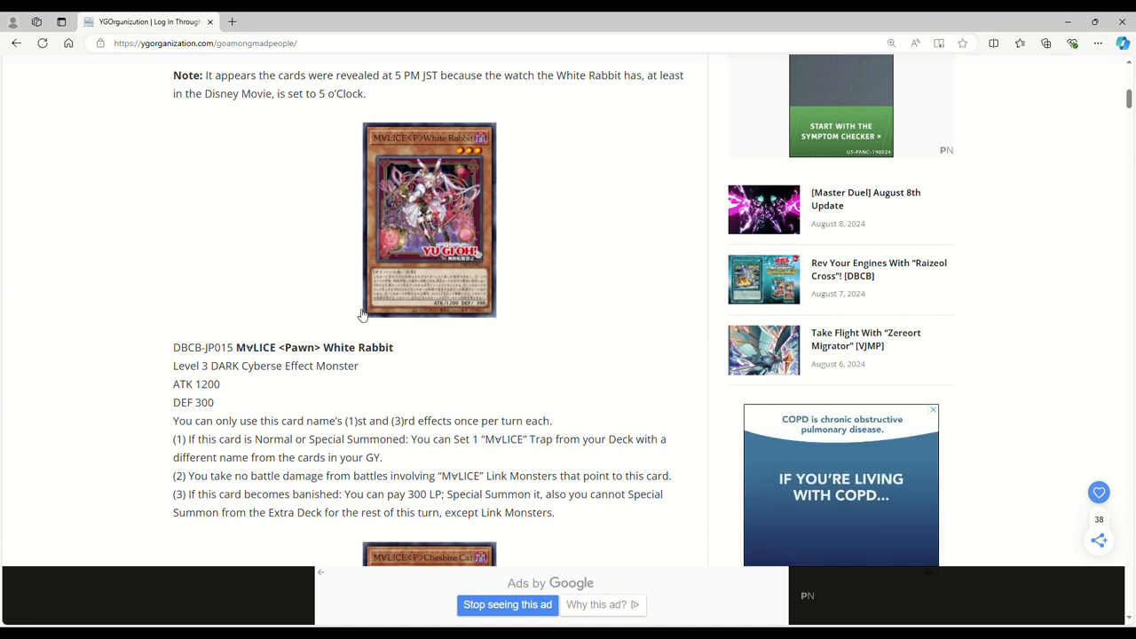
mouse_move(455, 347)
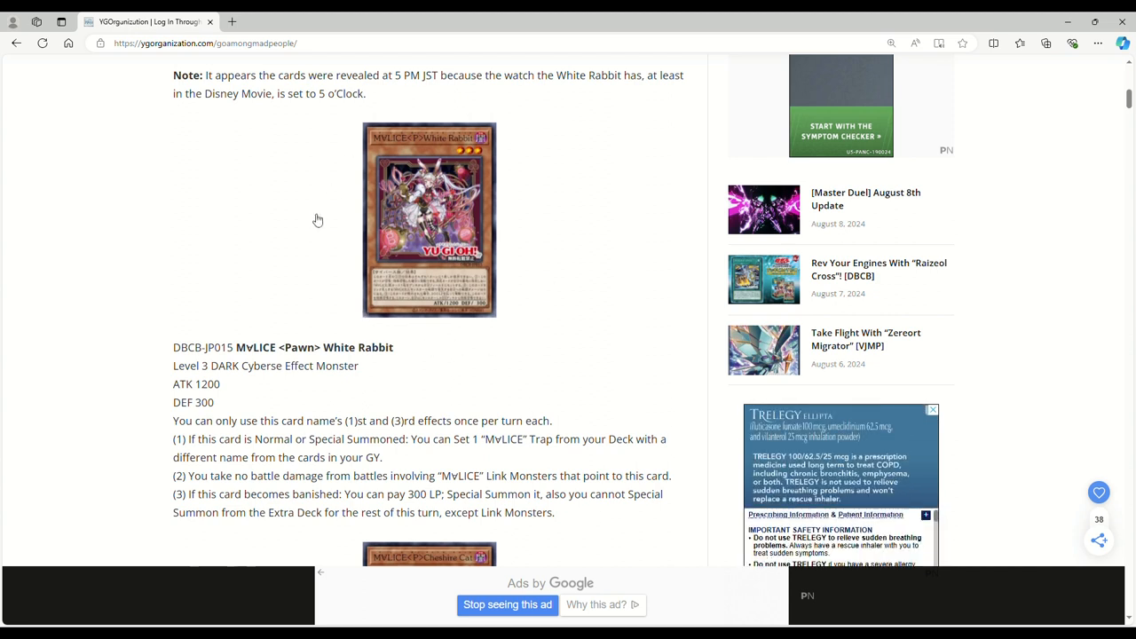
mouse_move(114, 317)
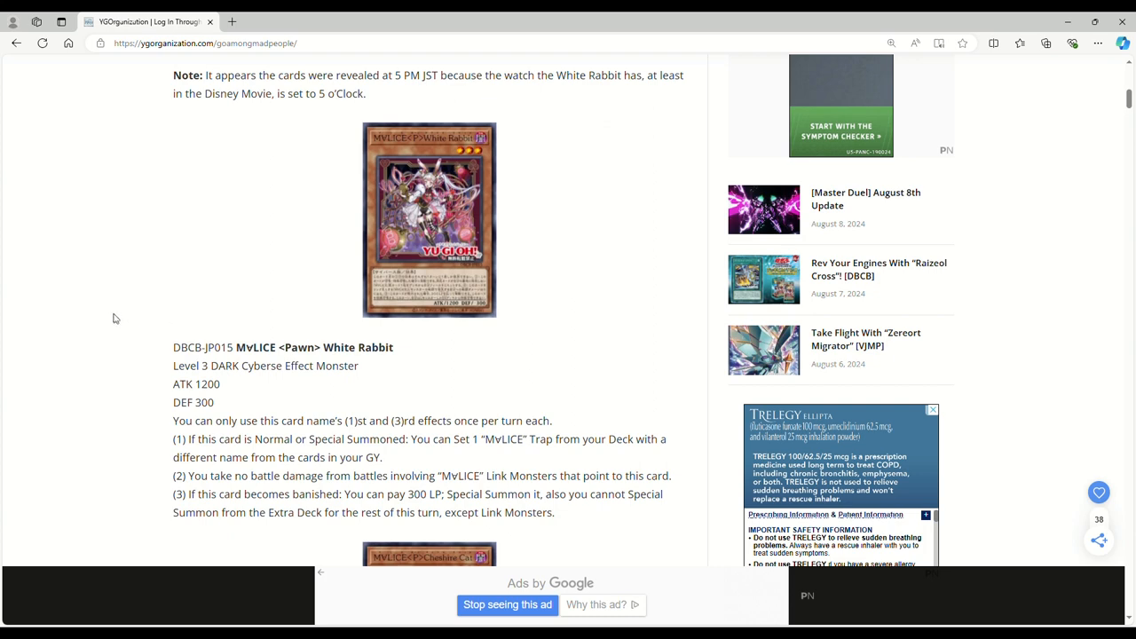
scroll("down", 3)
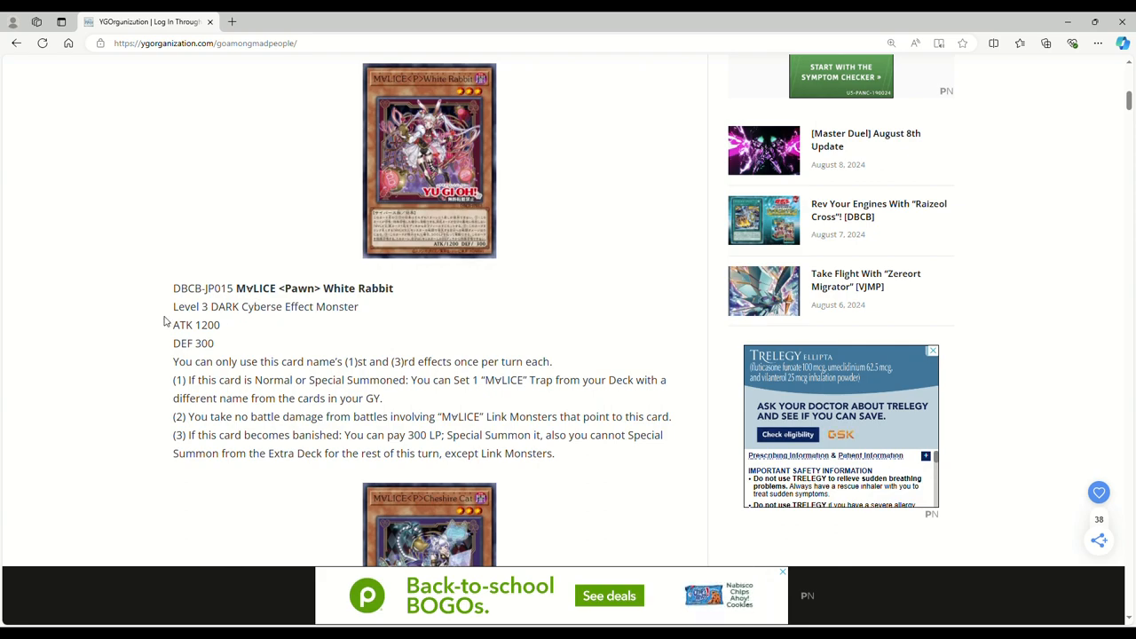
Scroll past the White Rabbit effects until the whole Cheshire Cat image shows
scroll("down", 3)
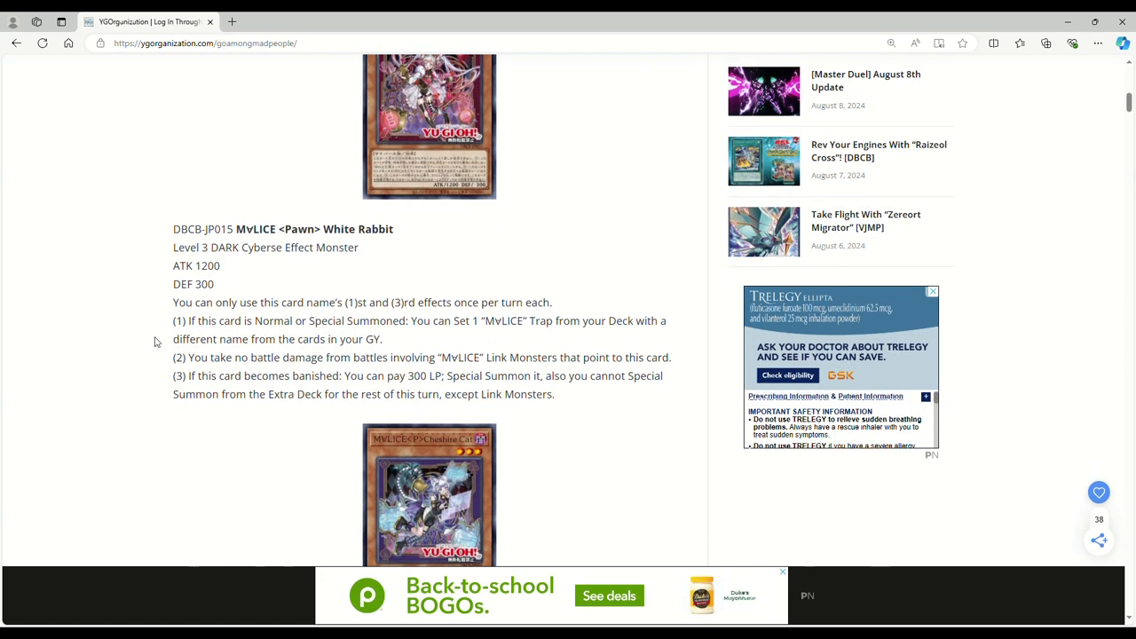
scroll("down", 3)
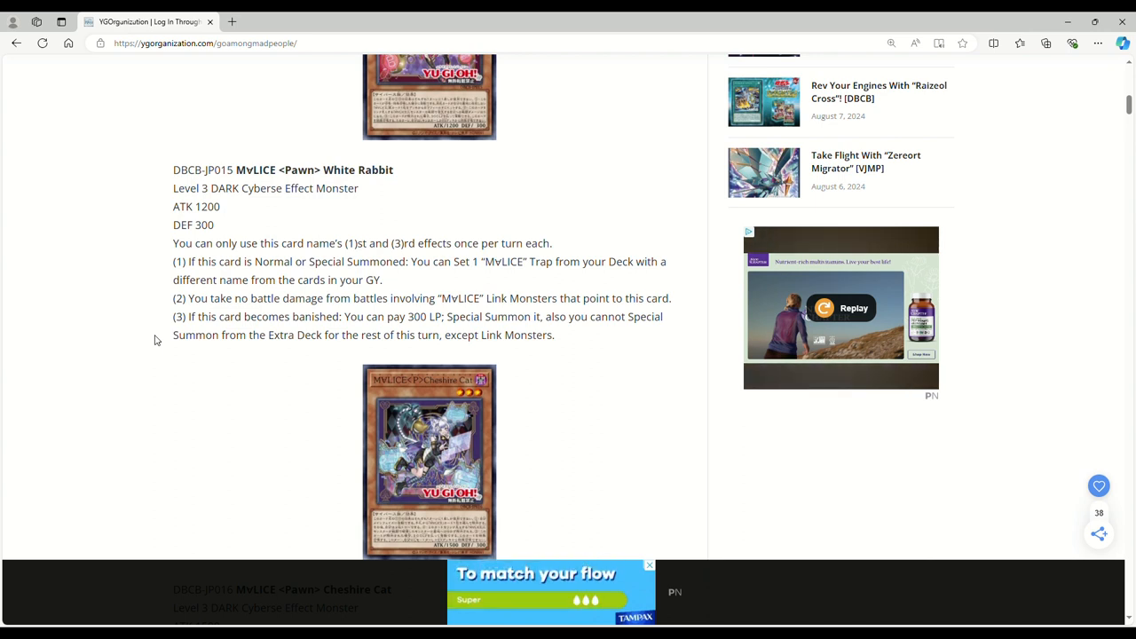
mouse_move(177, 366)
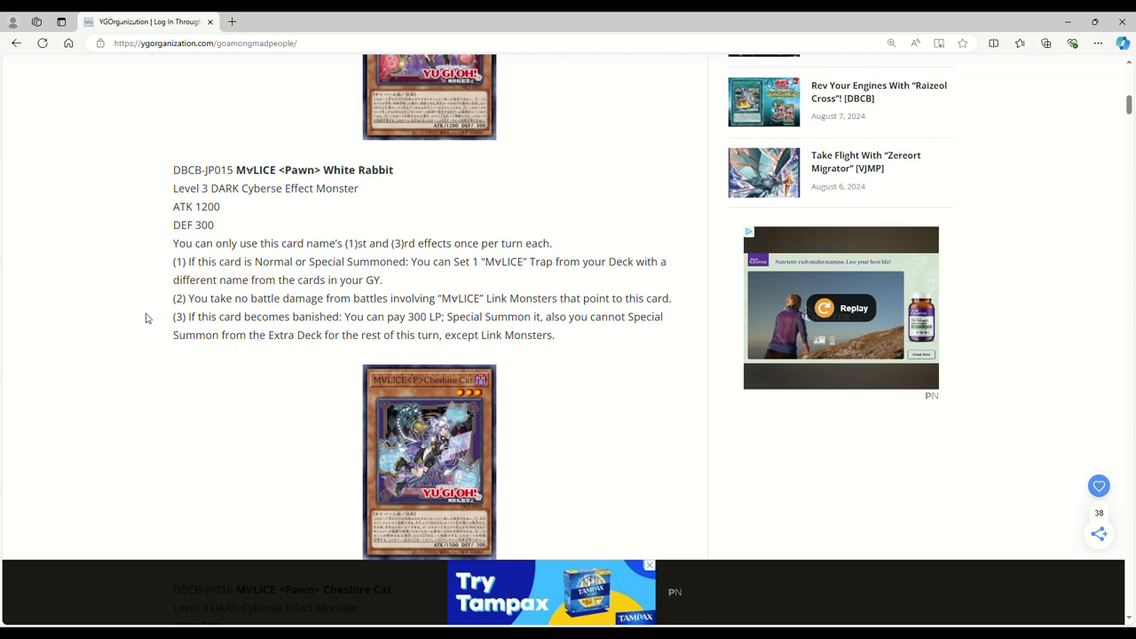
Scroll to read Cheshire Cat's ATK 1500, DEF 300 and three effects
scroll("down", 3)
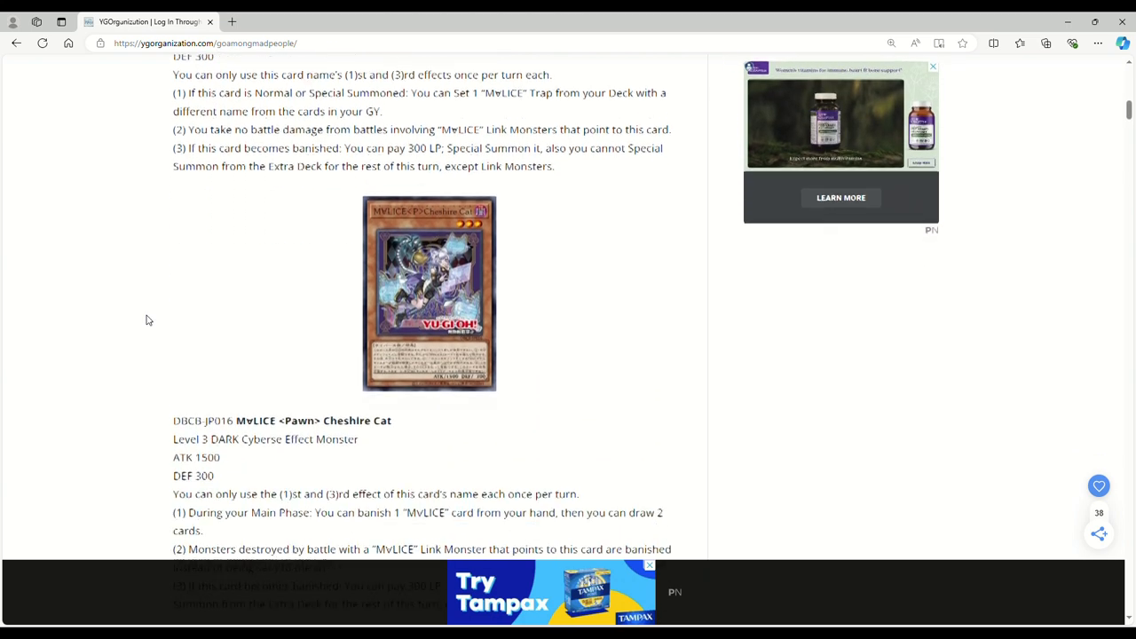
scroll("down", 3)
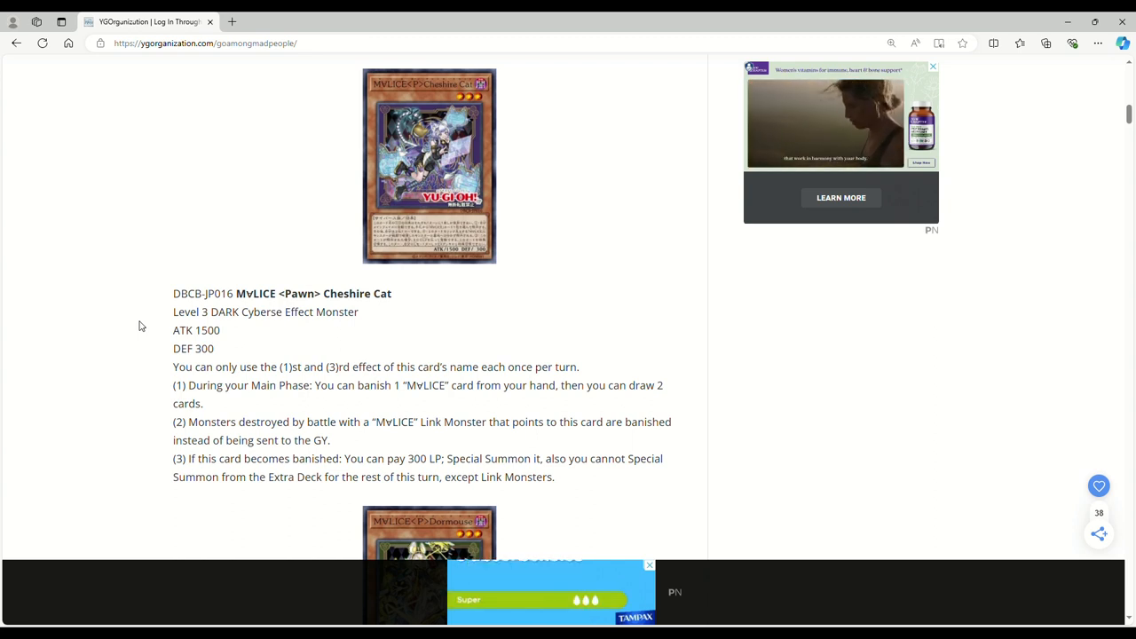
scroll("down", 3)
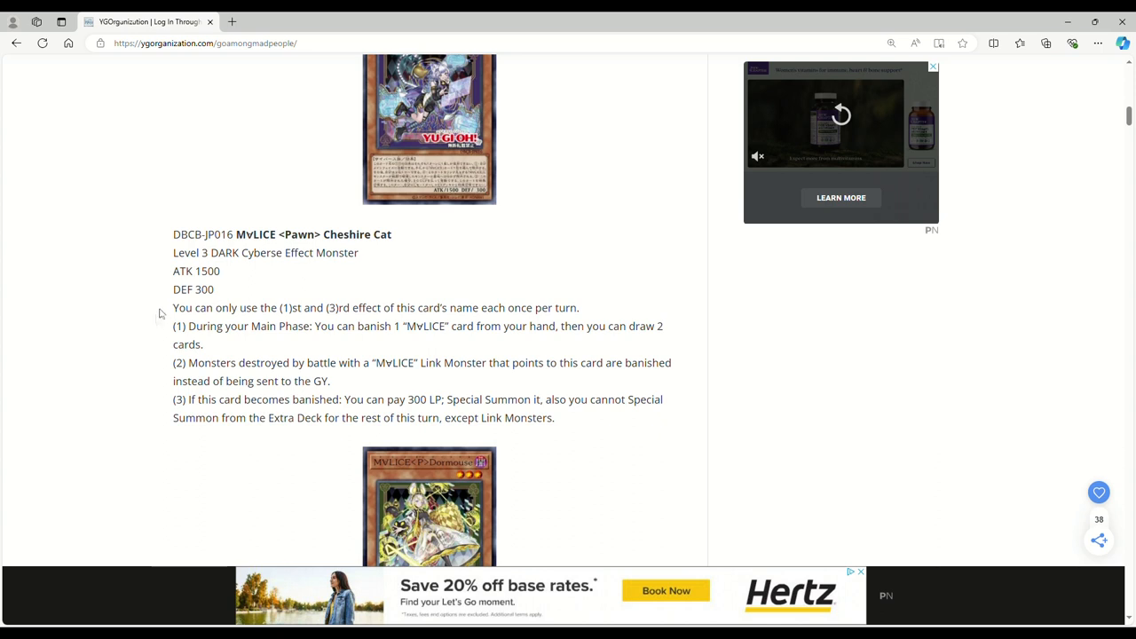
mouse_move(115, 382)
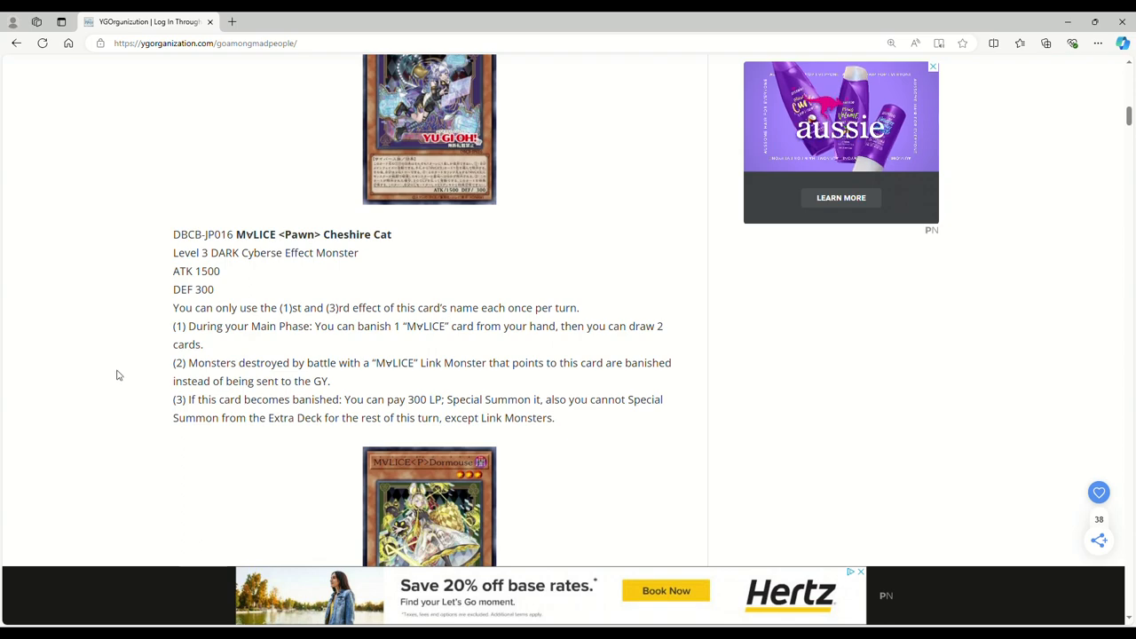
mouse_move(141, 360)
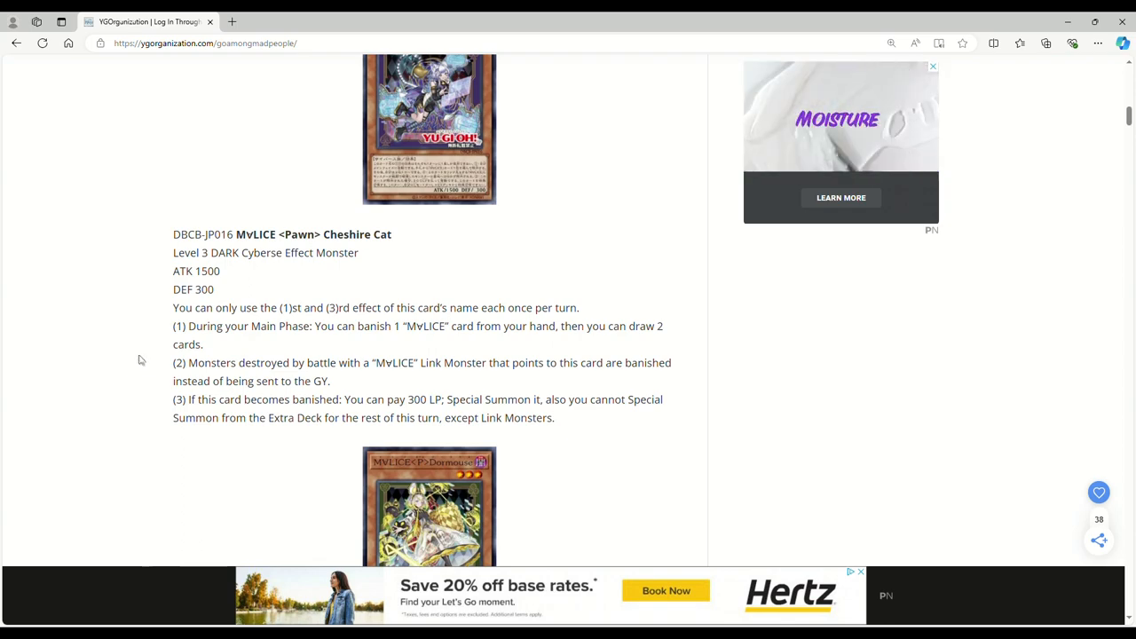
Scroll to the full DBCB-JP017 Pawn Dormouse entry, with ATK 900 and DEF 300
scroll("down", 3)
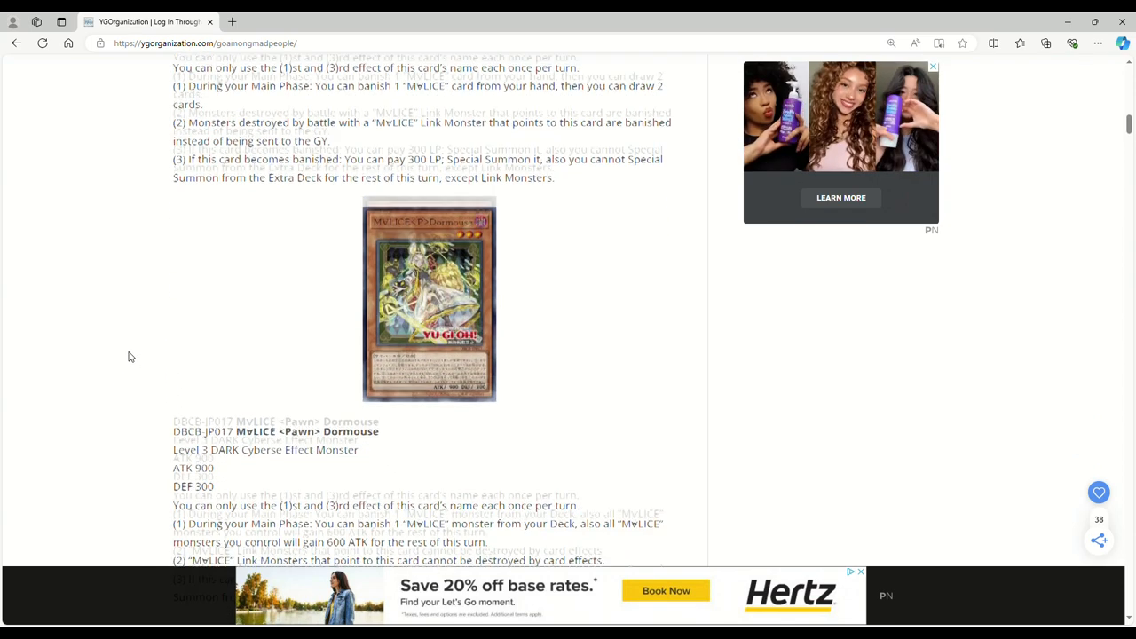
scroll("down", 3)
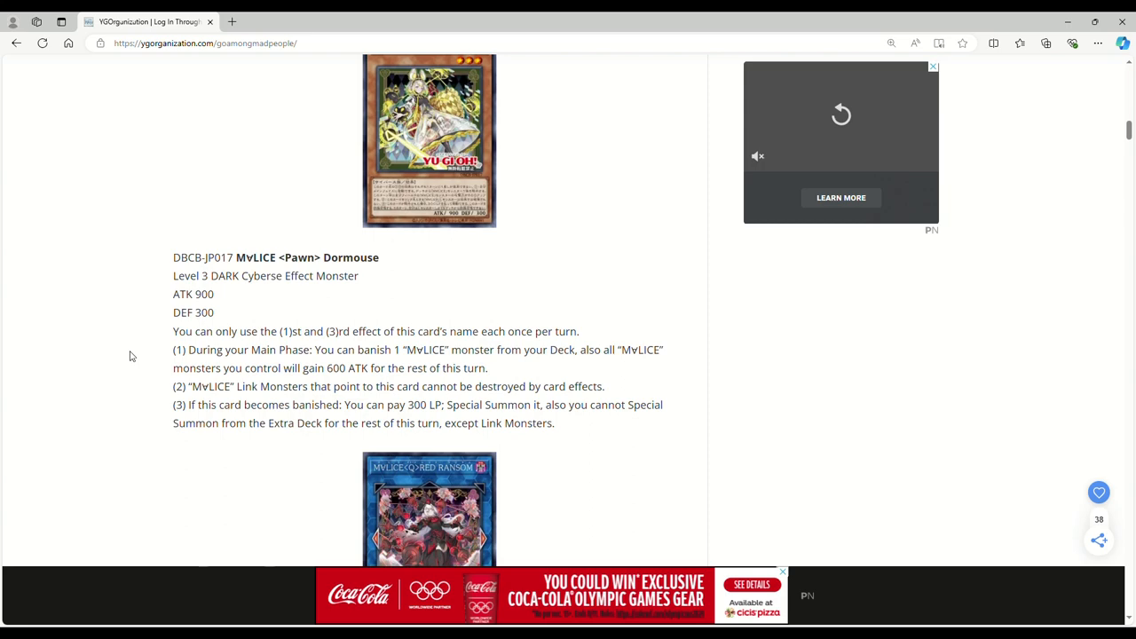
mouse_move(266, 318)
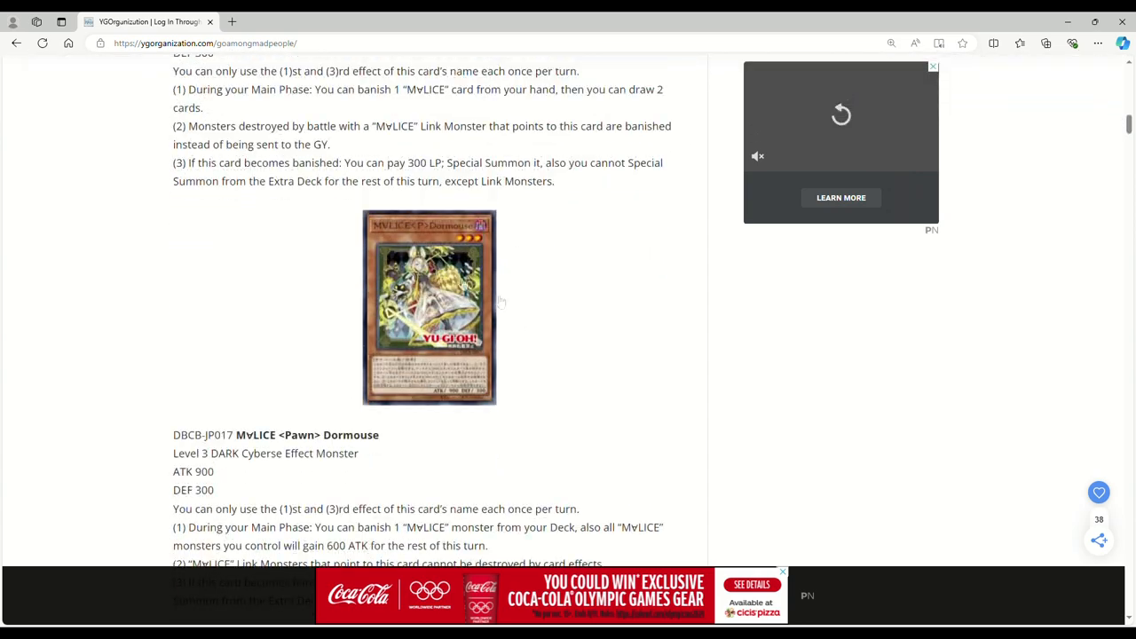
scroll("down", 3)
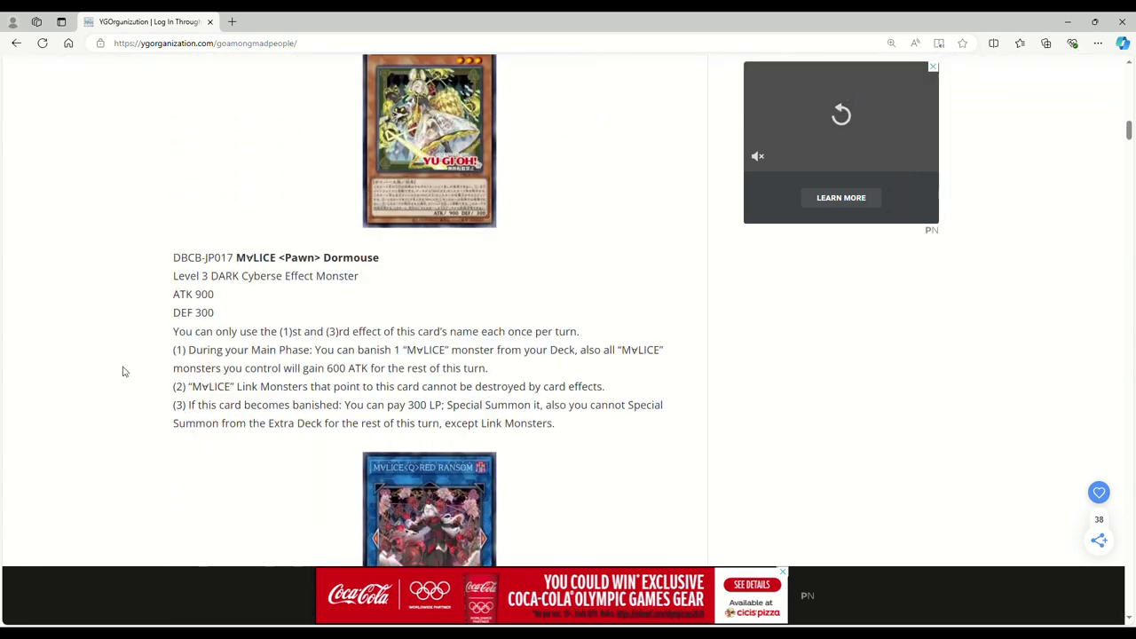
mouse_move(122, 371)
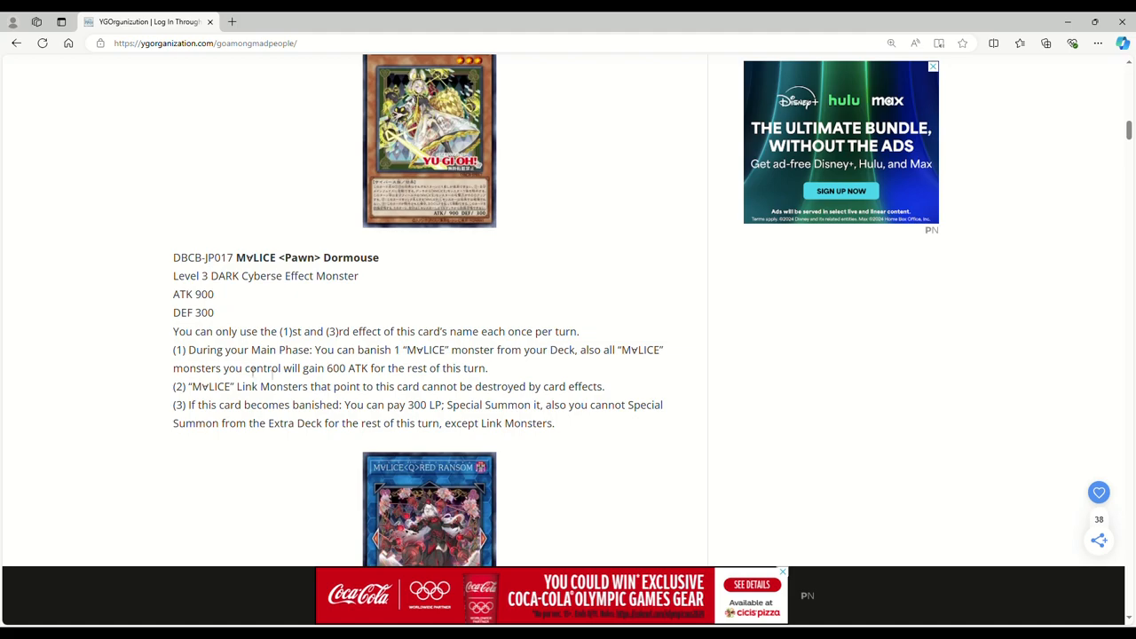
scroll("up", 3)
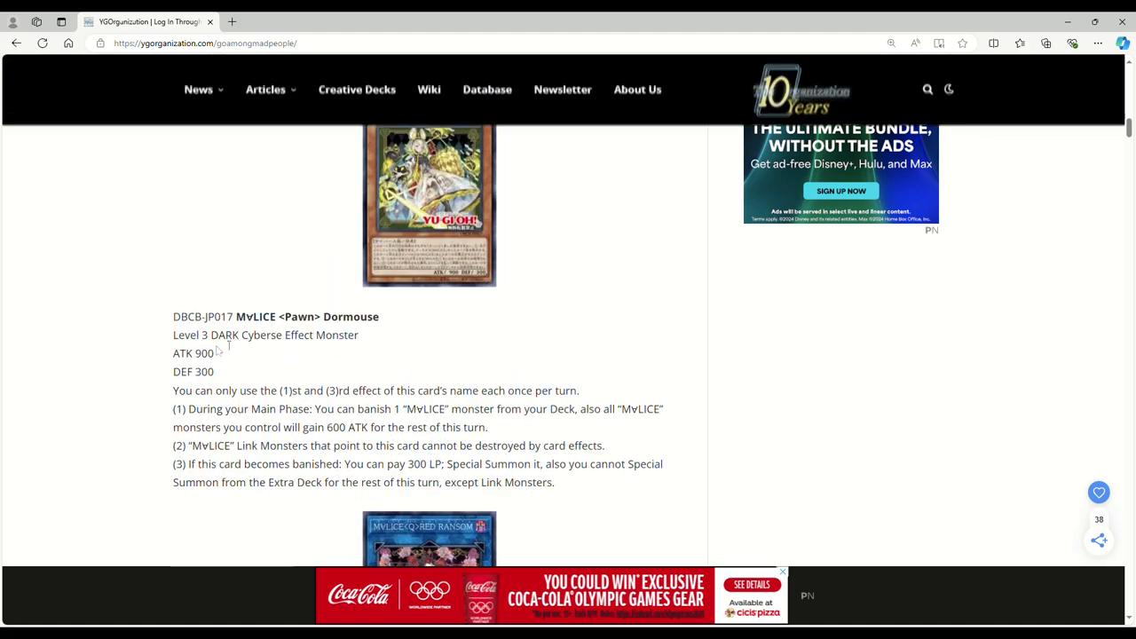
scroll("down", 3)
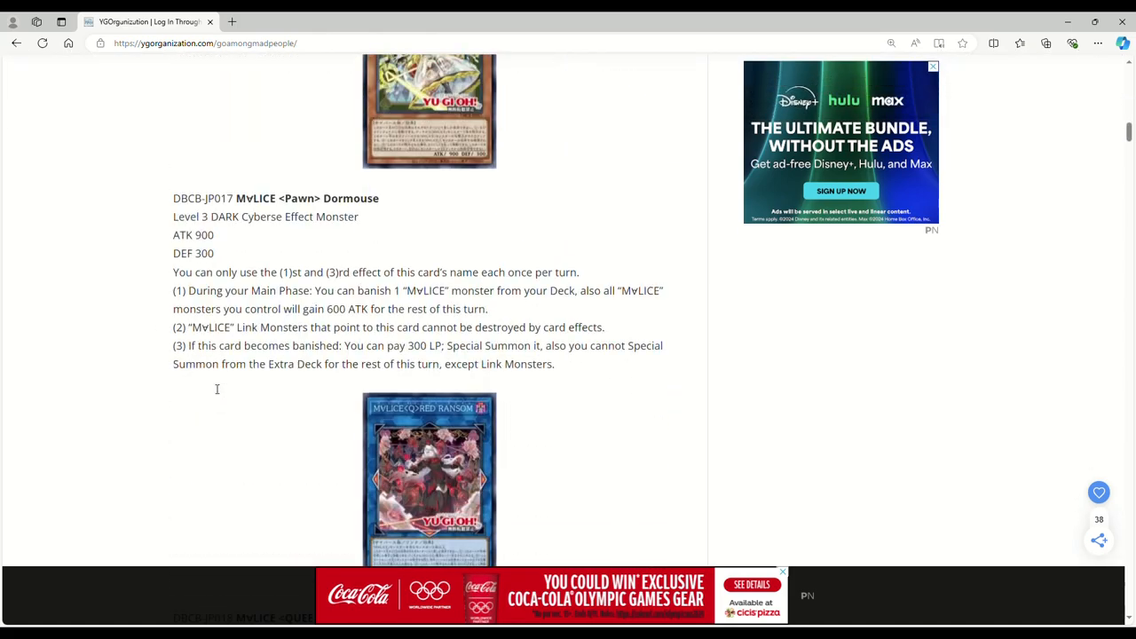
Scroll past Red Ransom to the DBCB-JP020 Queen Hearts of Crypter entry
scroll("down", 3)
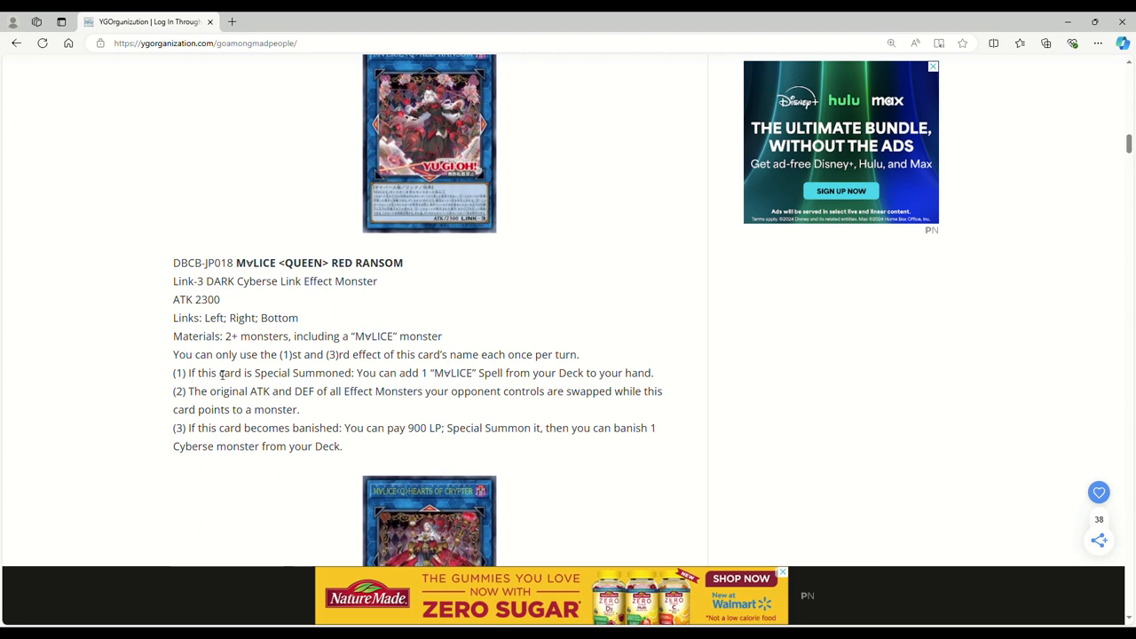
mouse_move(73, 354)
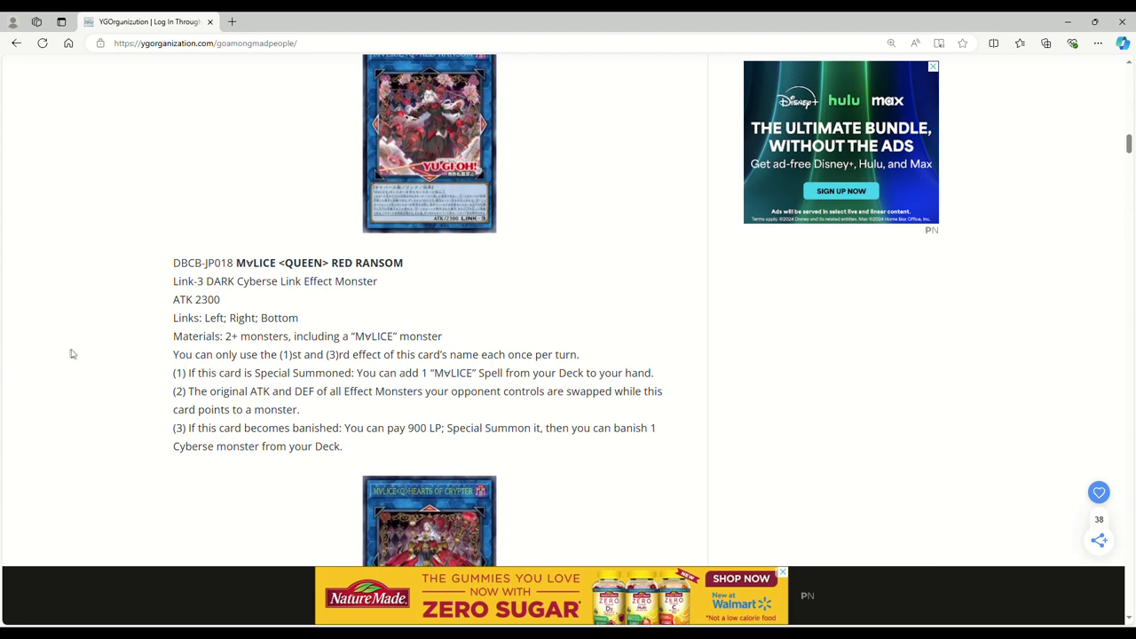
mouse_move(134, 381)
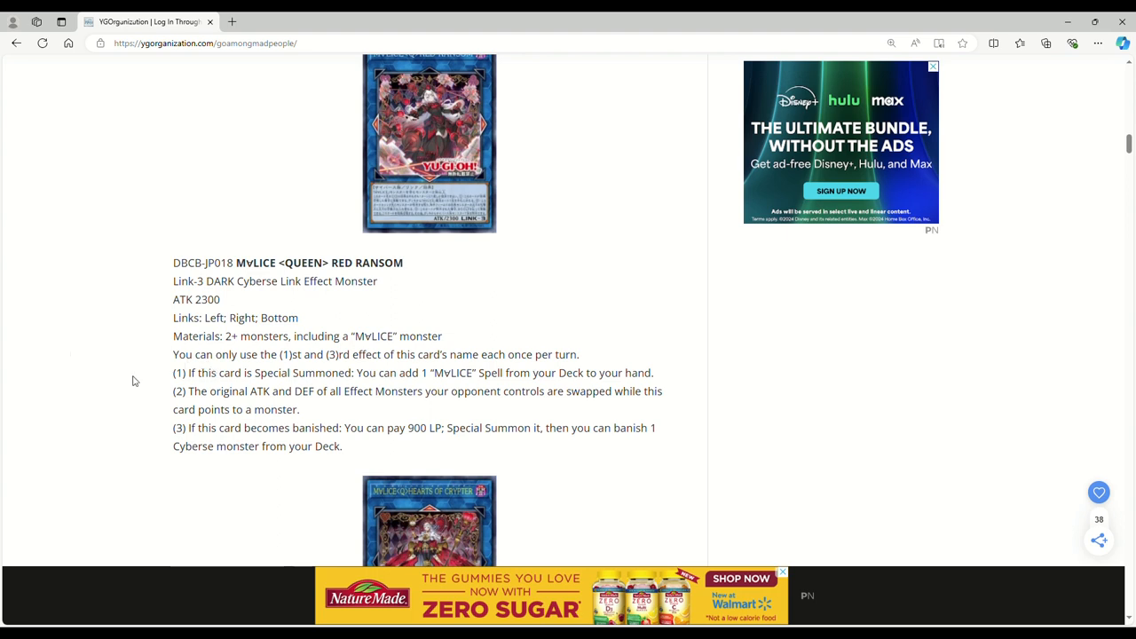
left_click(933, 66)
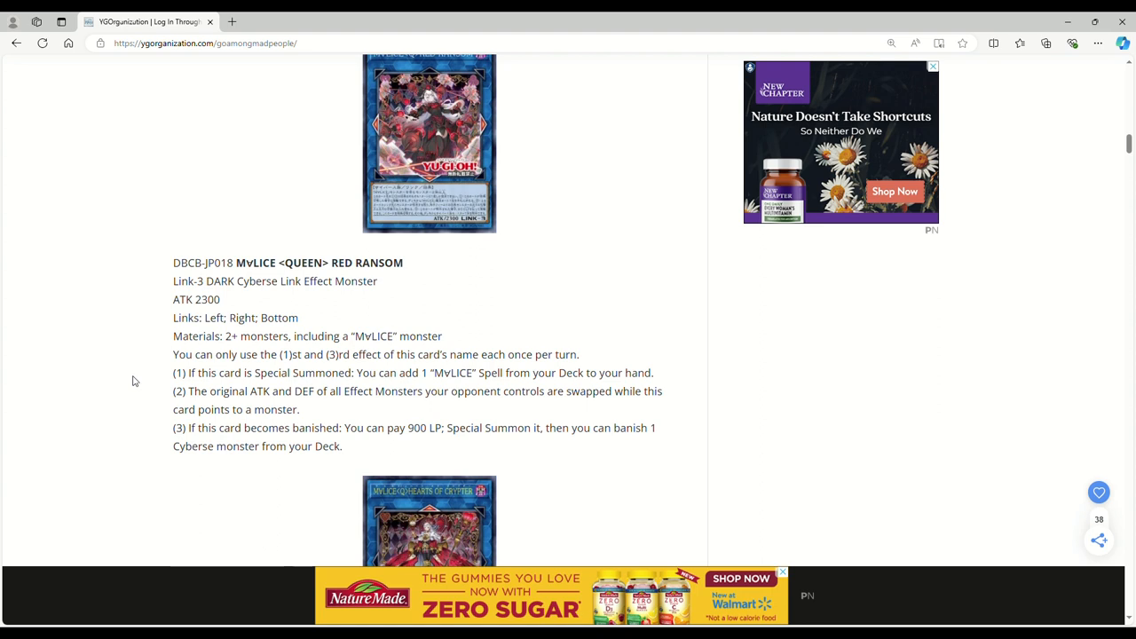
mouse_move(142, 384)
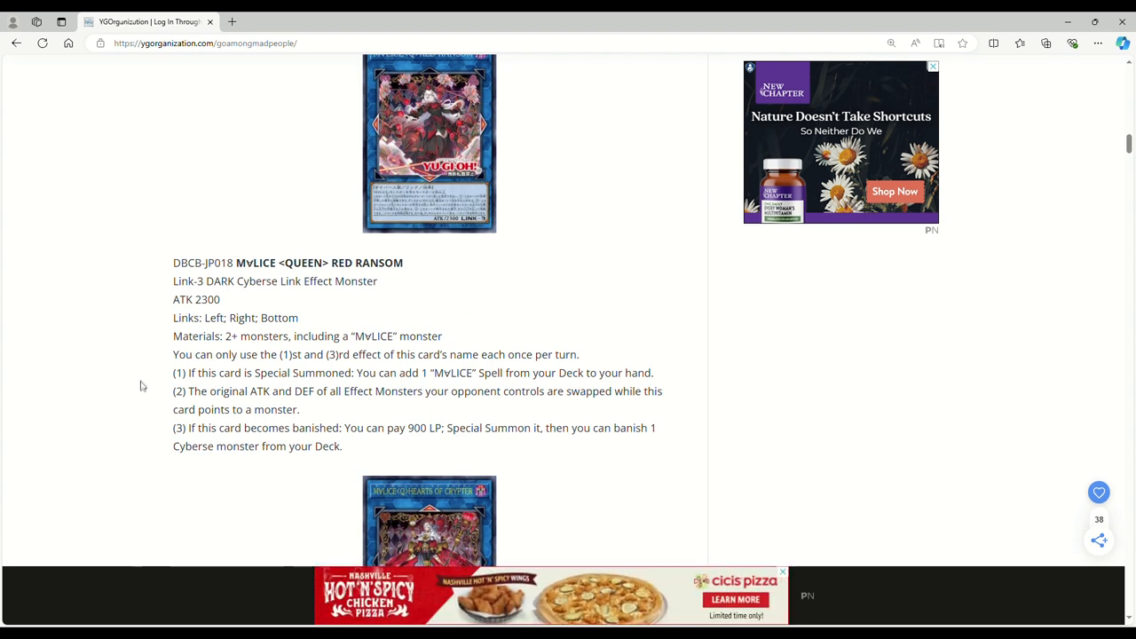
mouse_move(142, 448)
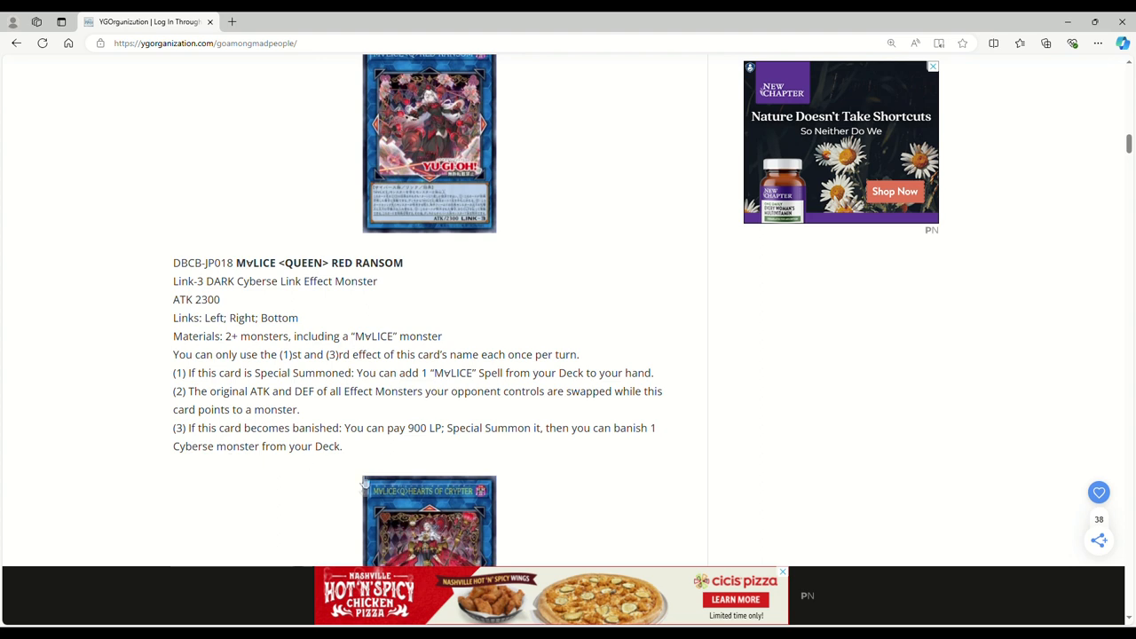
mouse_move(115, 417)
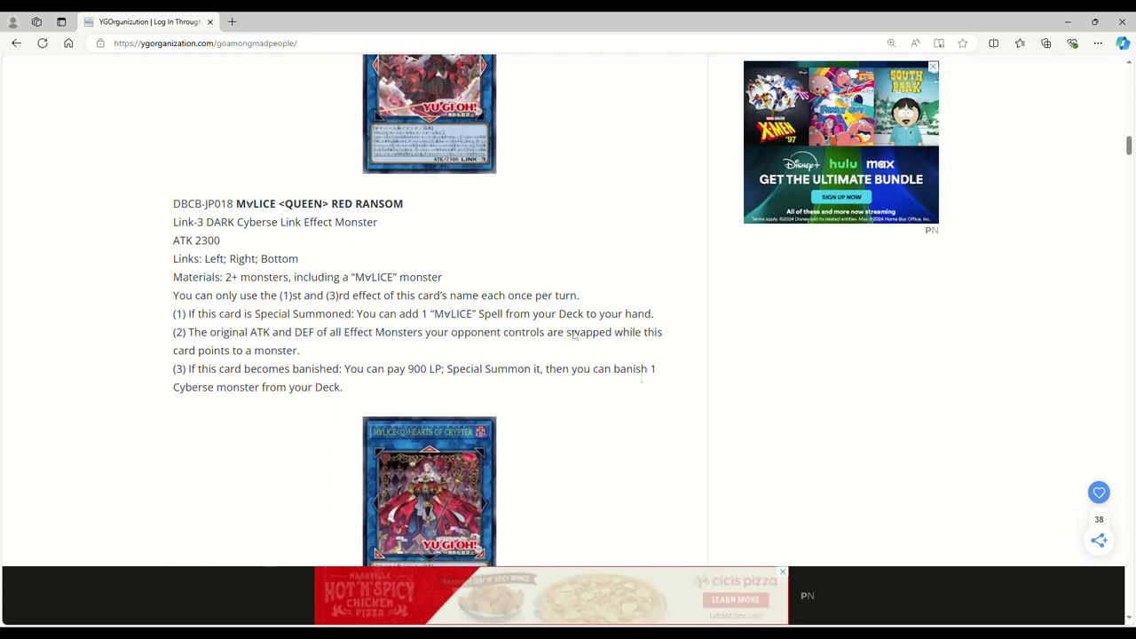
scroll("down", 3)
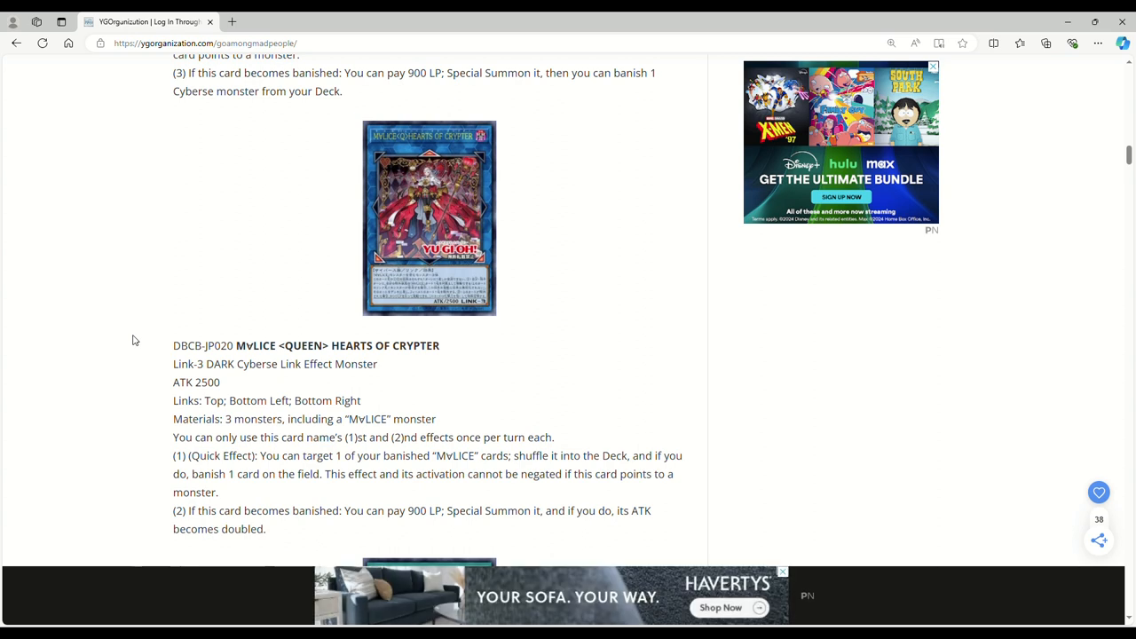
scroll("down", 3)
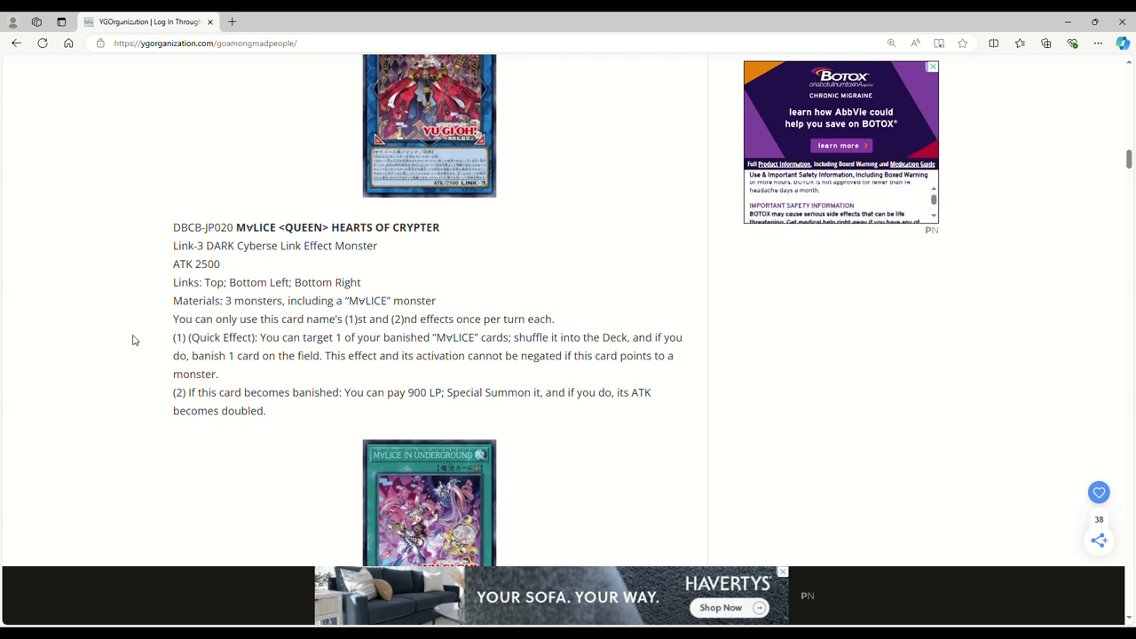
scroll("up", 3)
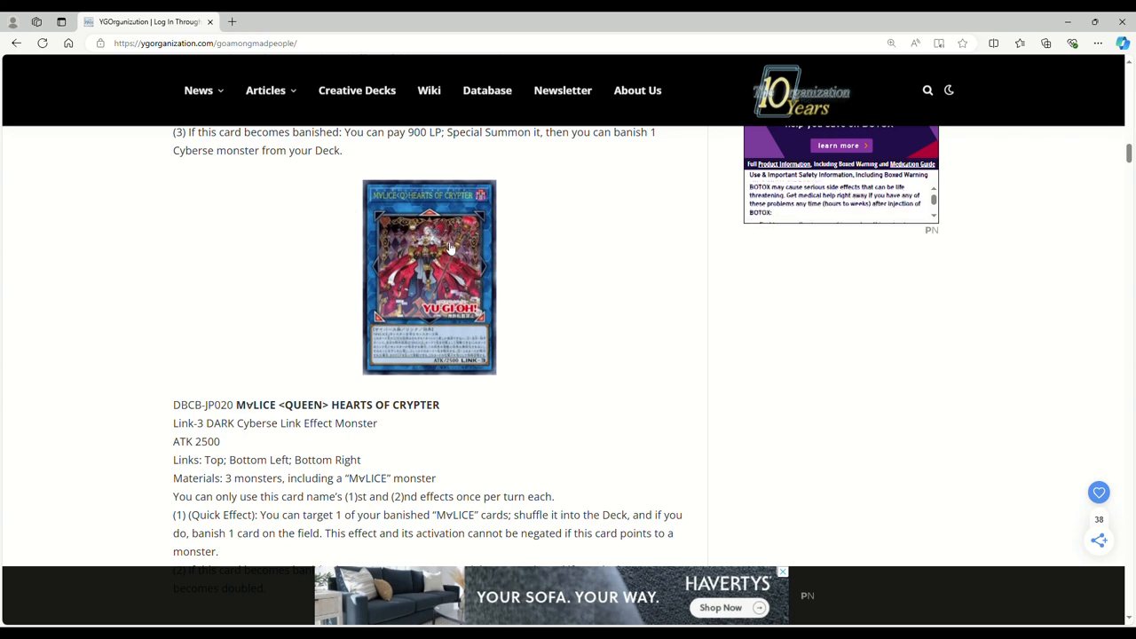
scroll("down", 3)
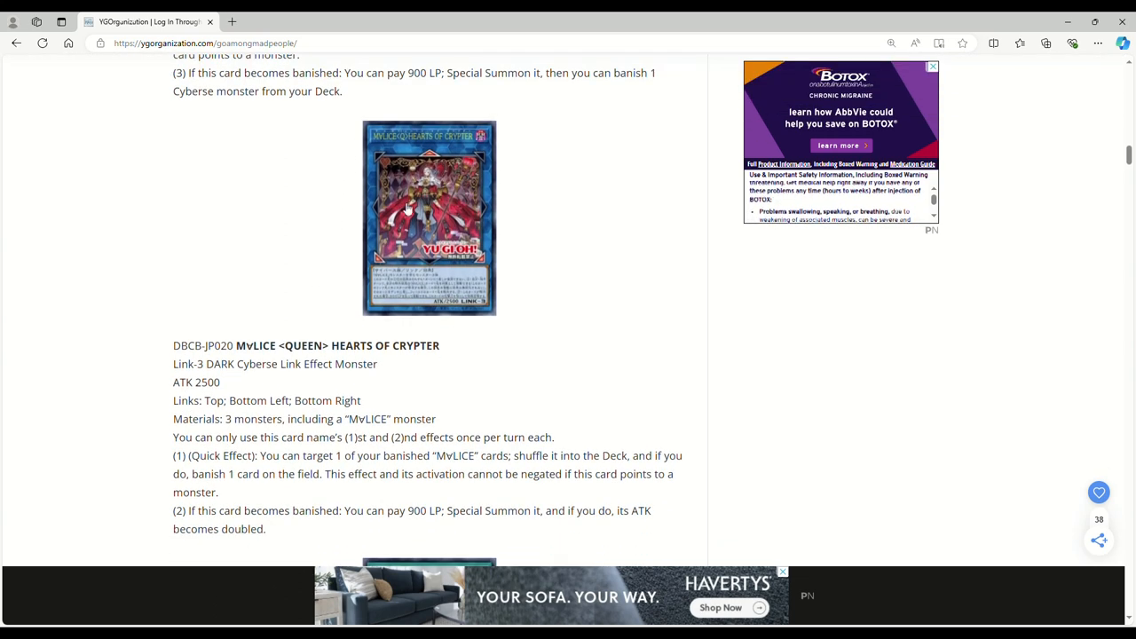
scroll("down", 3)
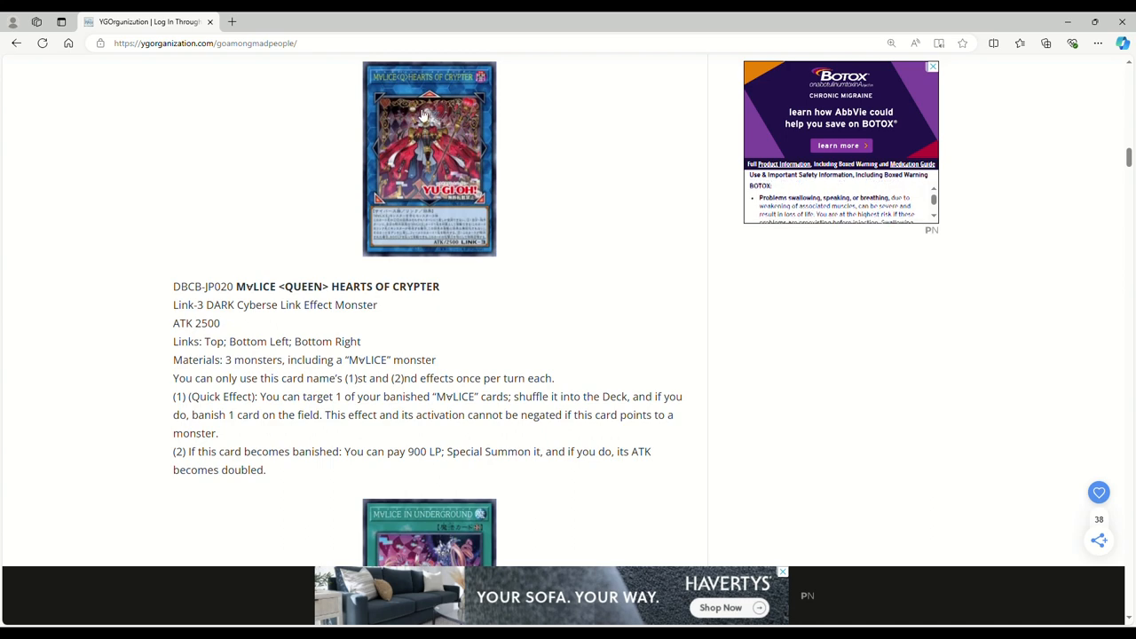
scroll("down", 3)
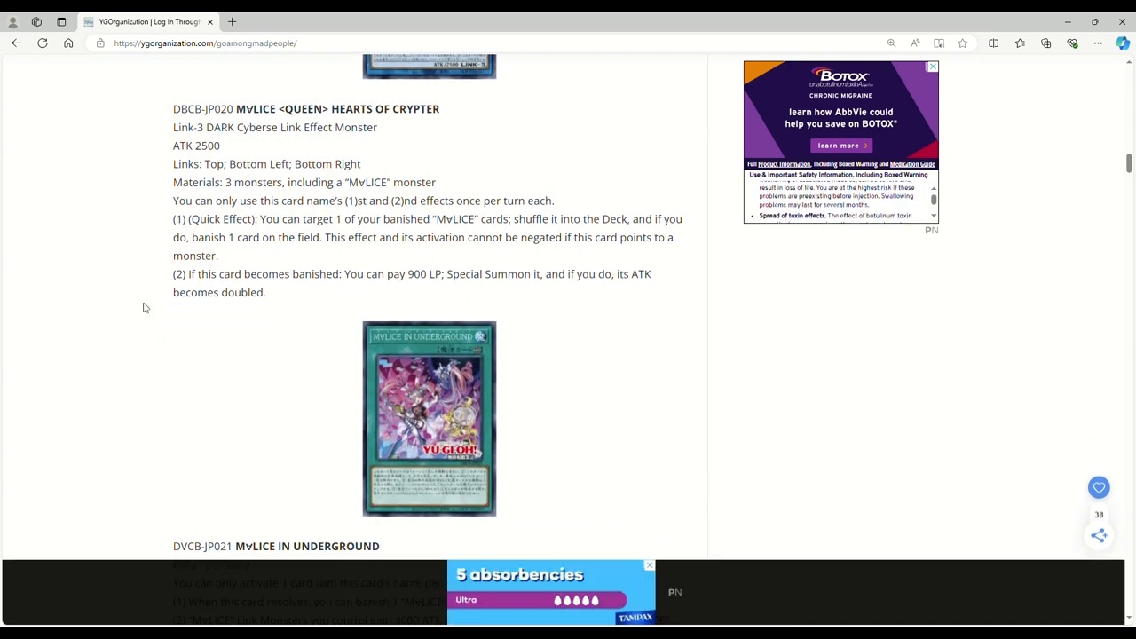
Scroll past the In Underground field spell to the DBCB-JP022 CODE MTP-07 trap
scroll("down", 3)
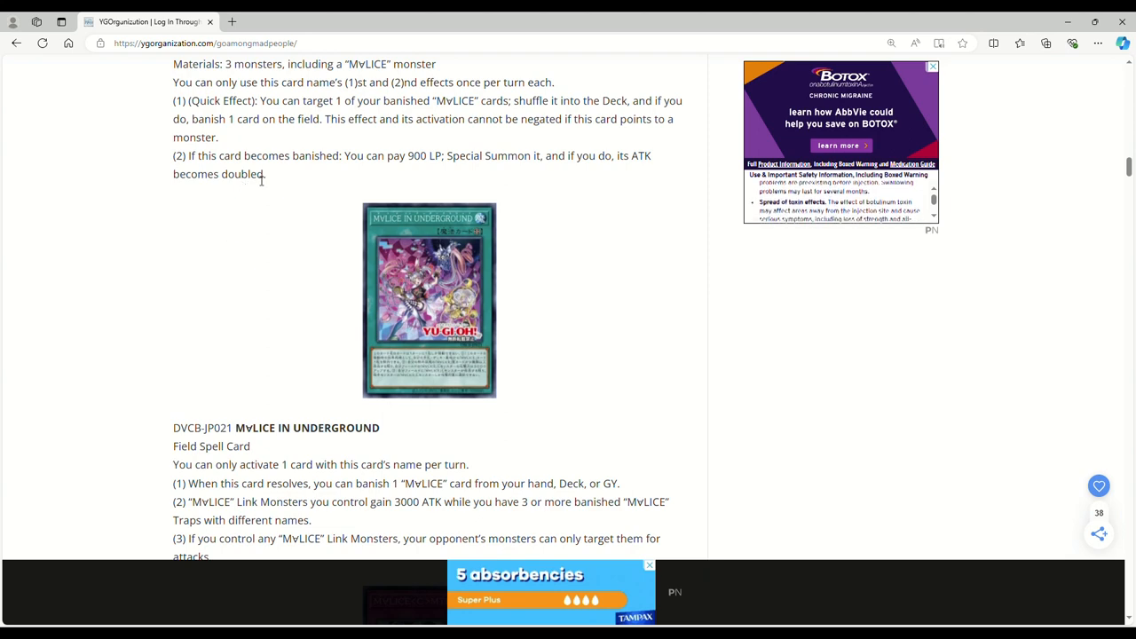
mouse_move(532, 255)
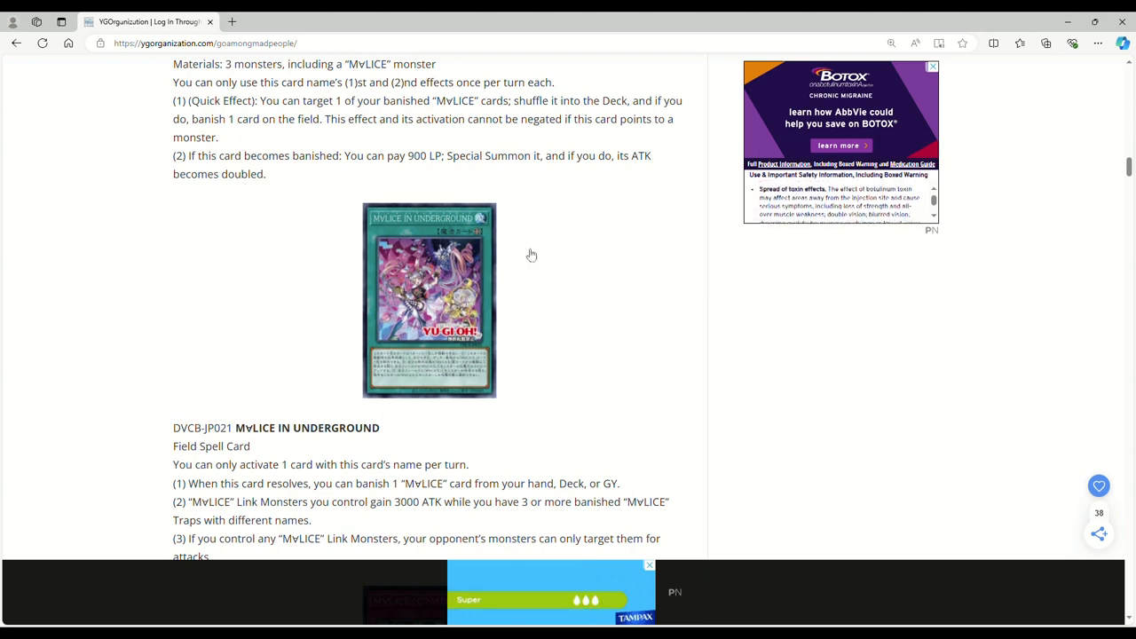
scroll("up", 3)
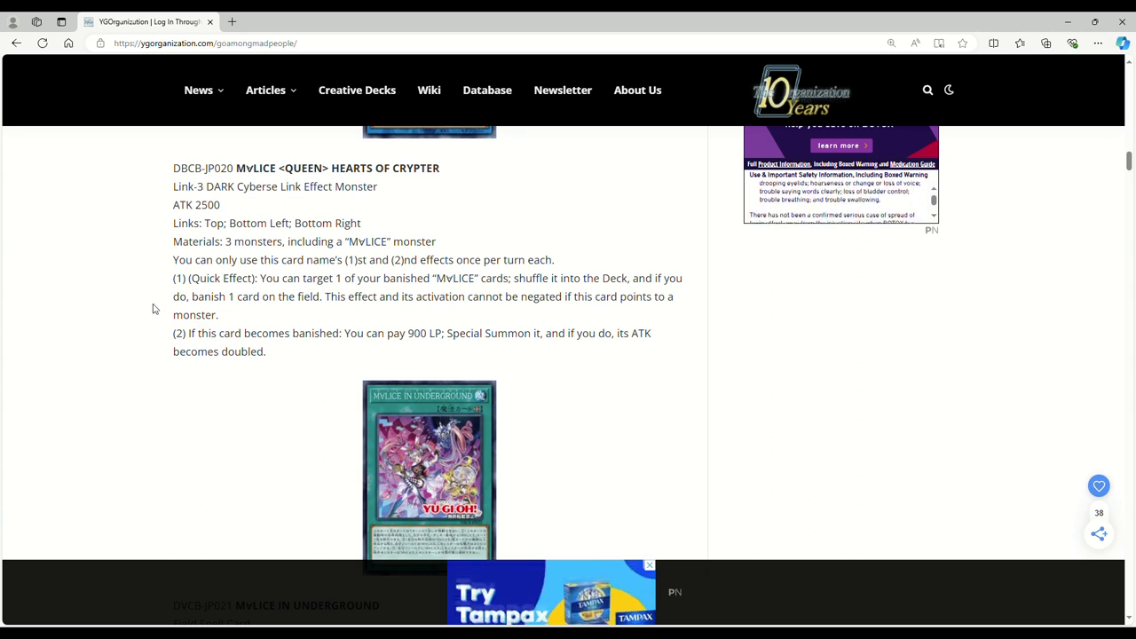
scroll("up", 3)
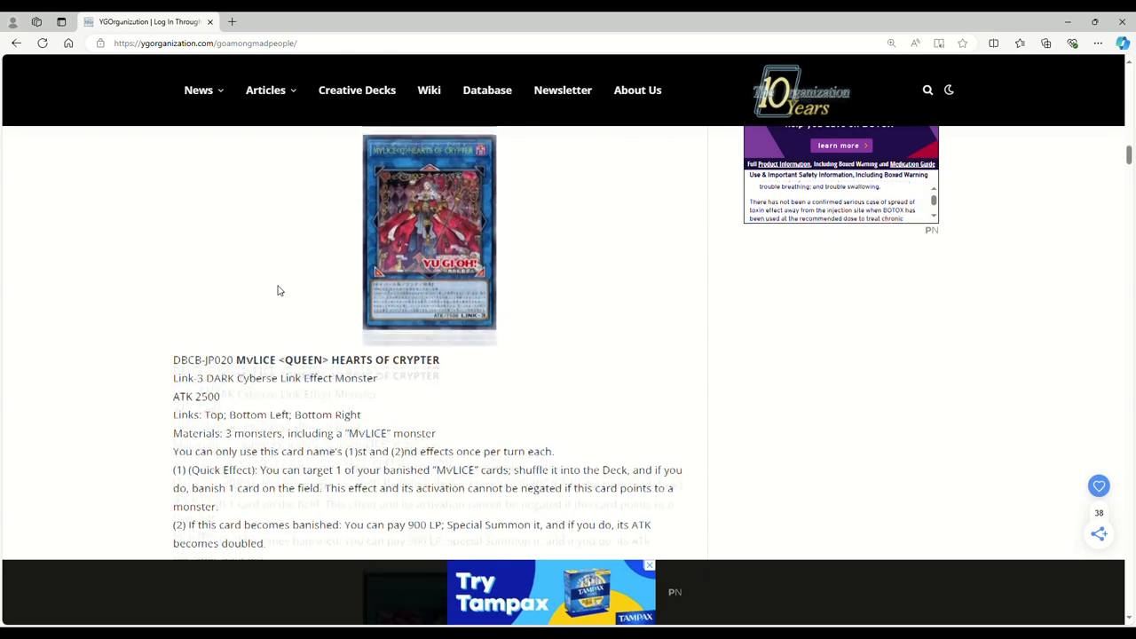
scroll("down", 3)
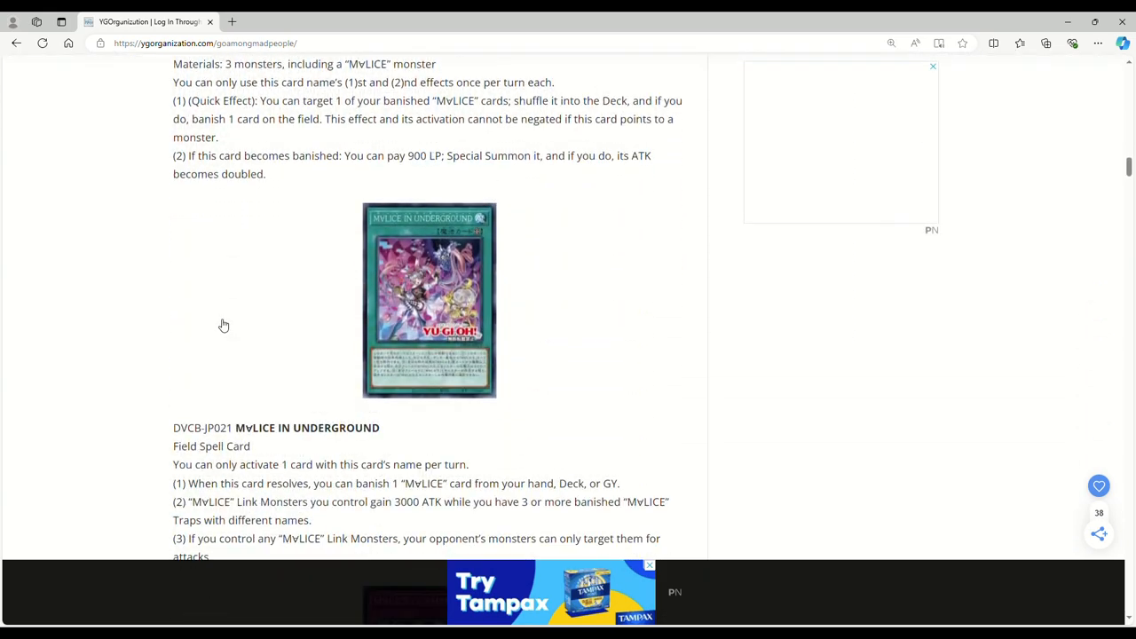
scroll("down", 3)
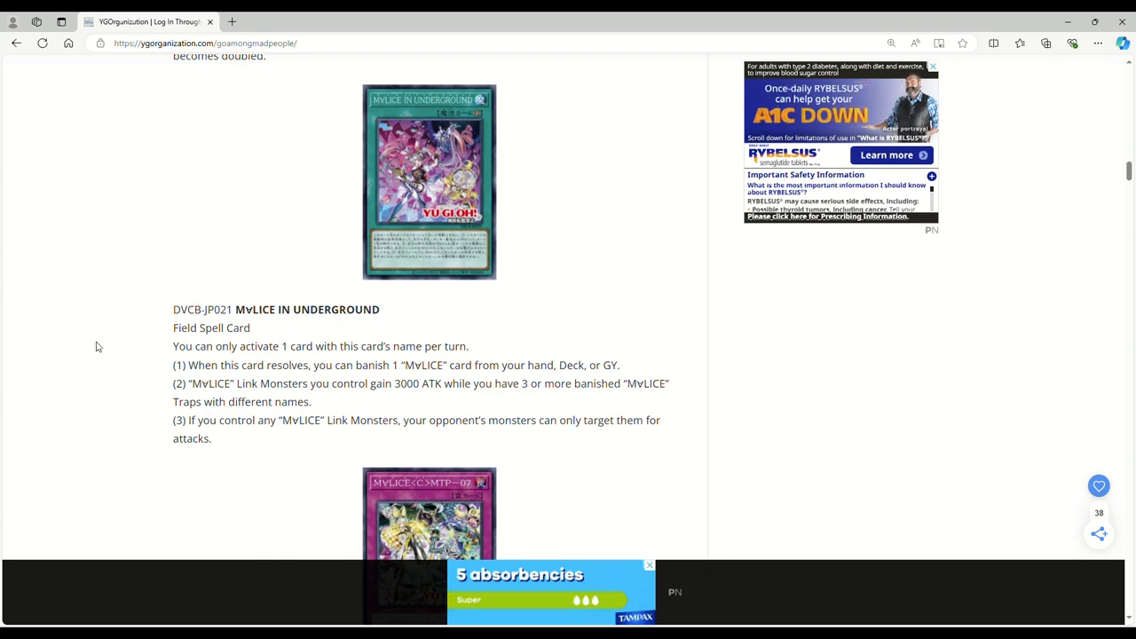
scroll("down", 3)
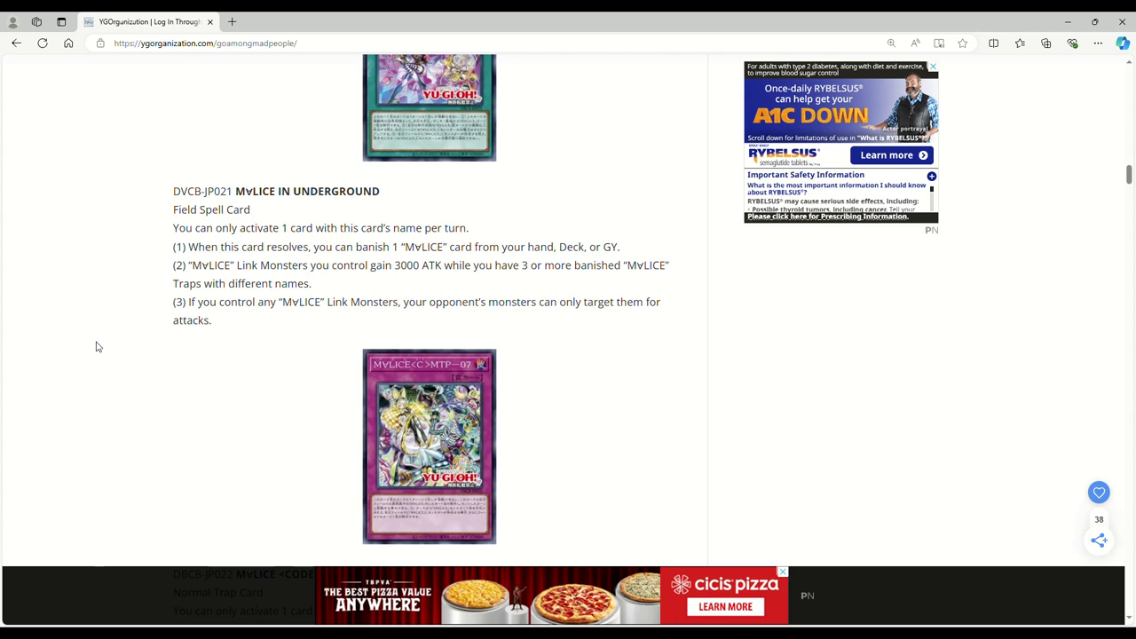
mouse_move(259, 342)
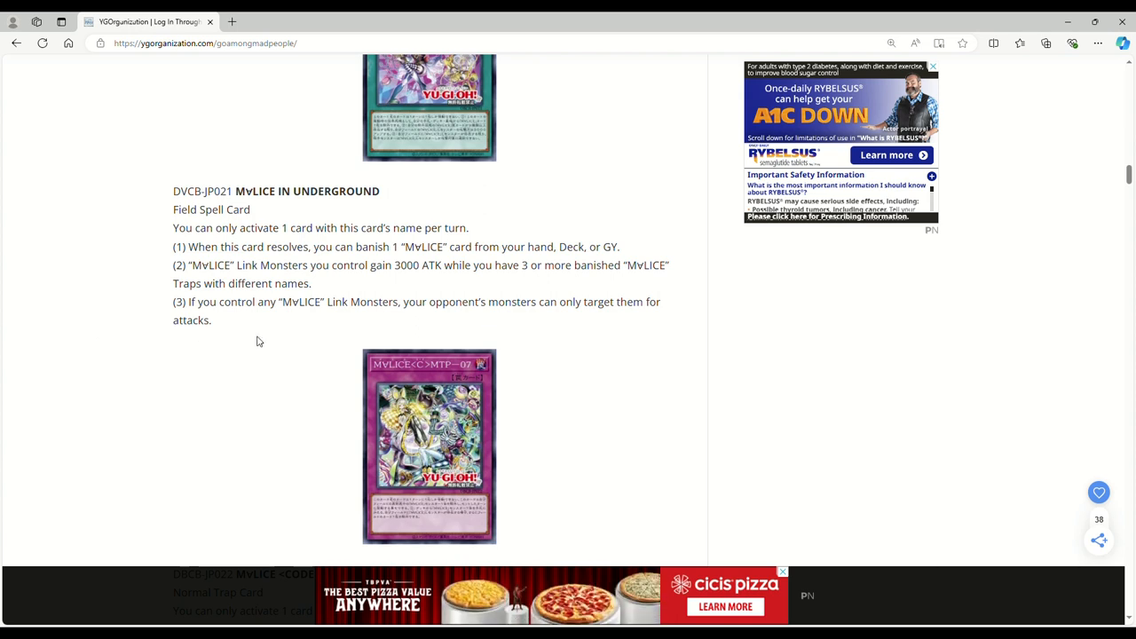
mouse_move(421, 285)
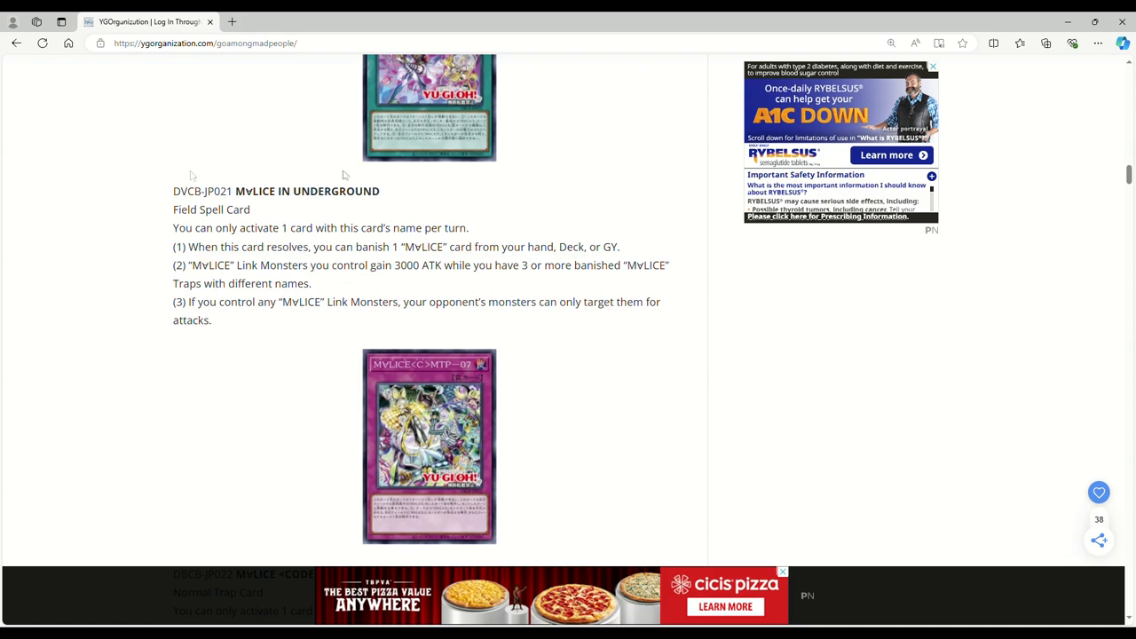
mouse_move(189, 335)
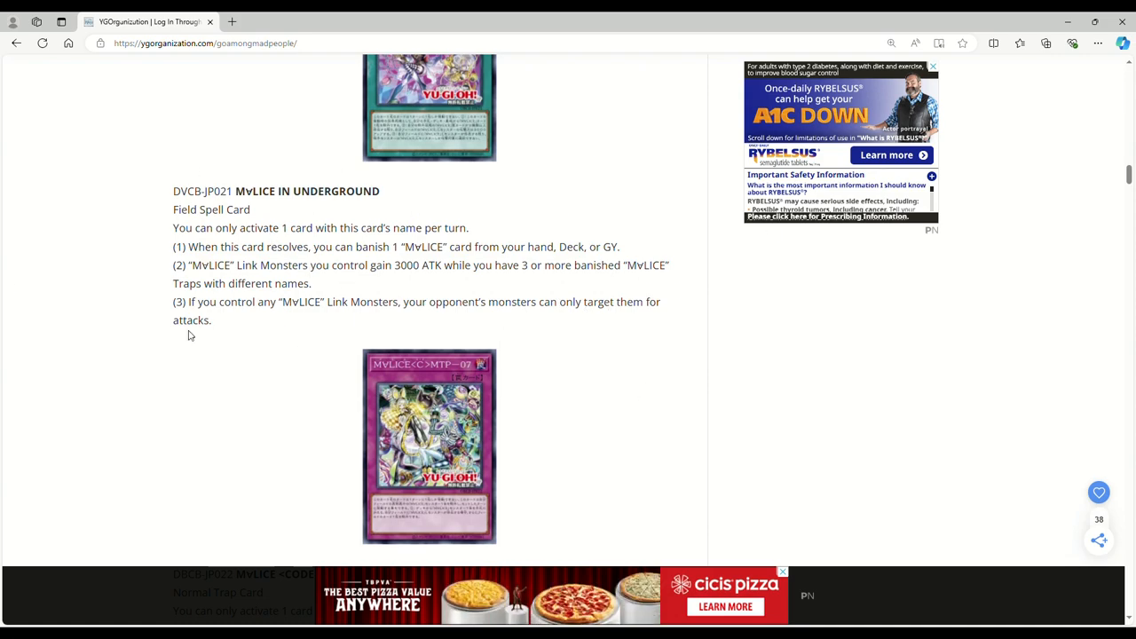
scroll("down", 3)
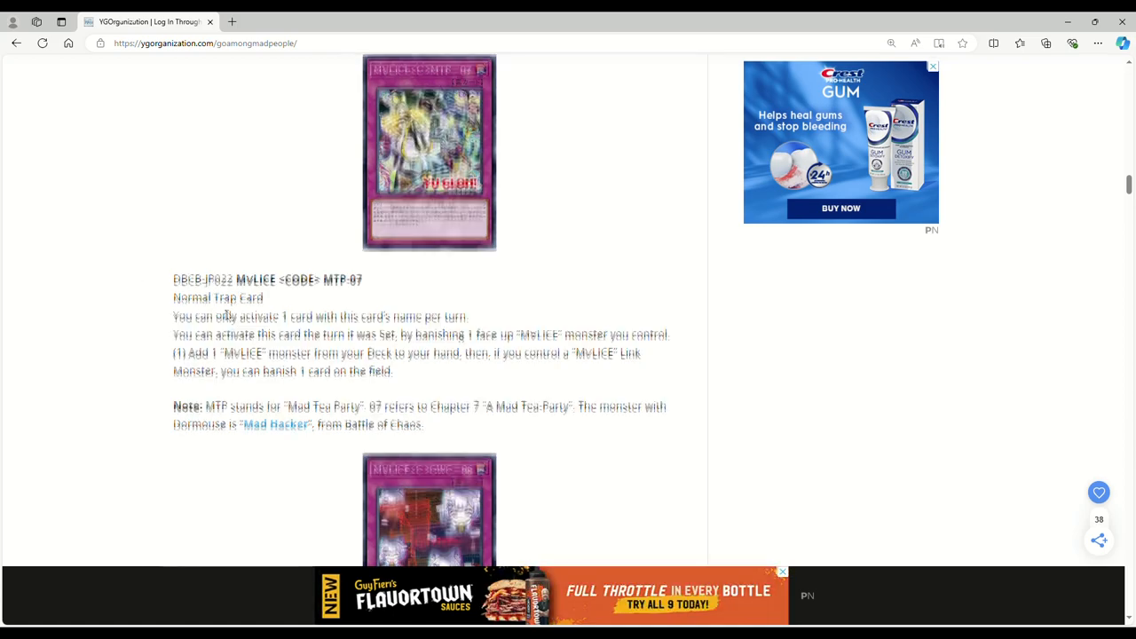
Scroll past the GWC-06 Grin without a Cat note to the TB-11 trap
scroll("up", 3)
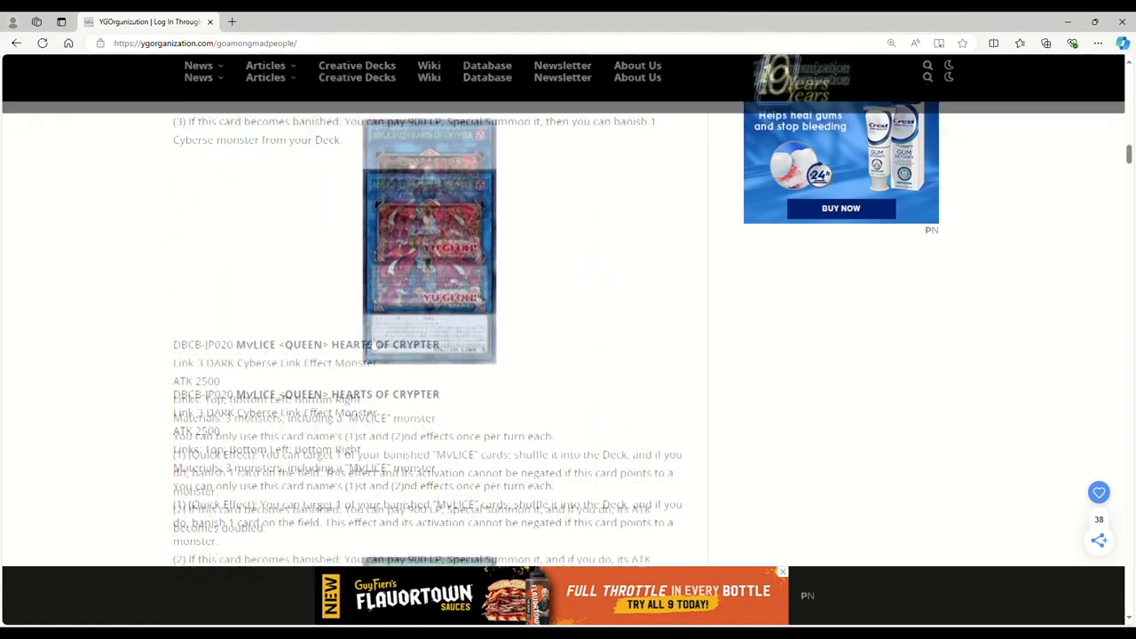
scroll("down", 3)
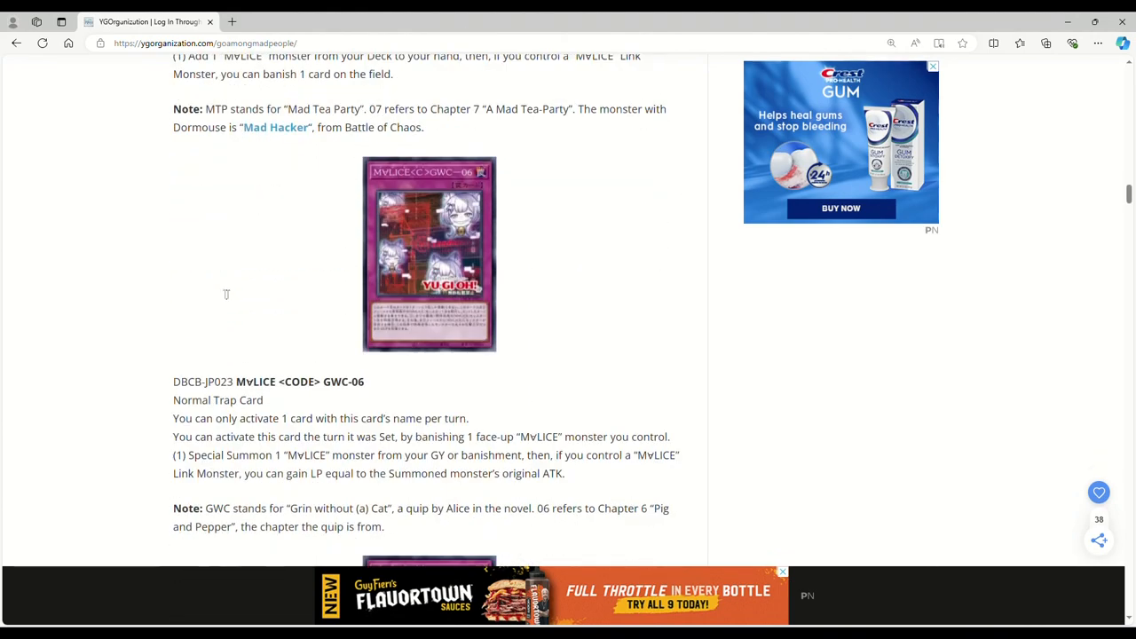
scroll("down", 3)
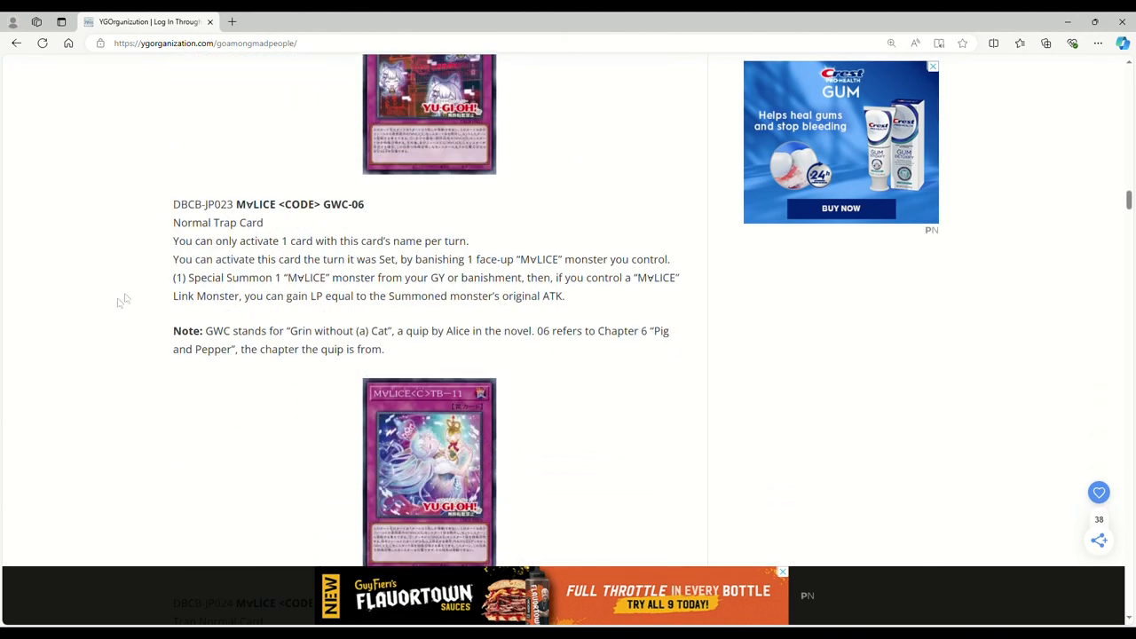
mouse_move(142, 288)
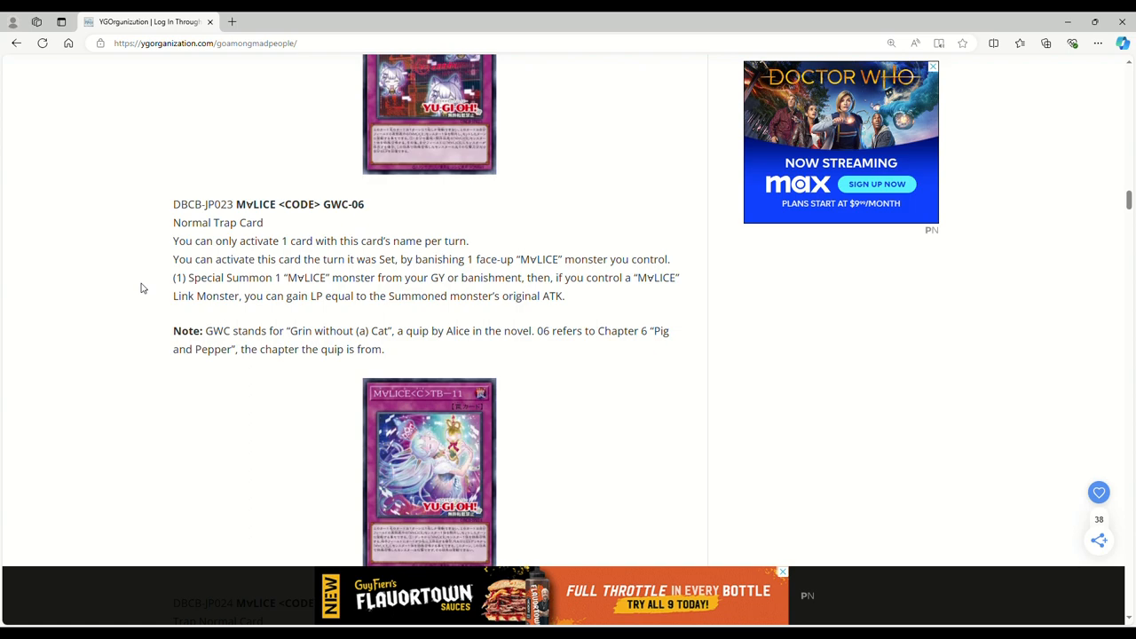
scroll("down", 3)
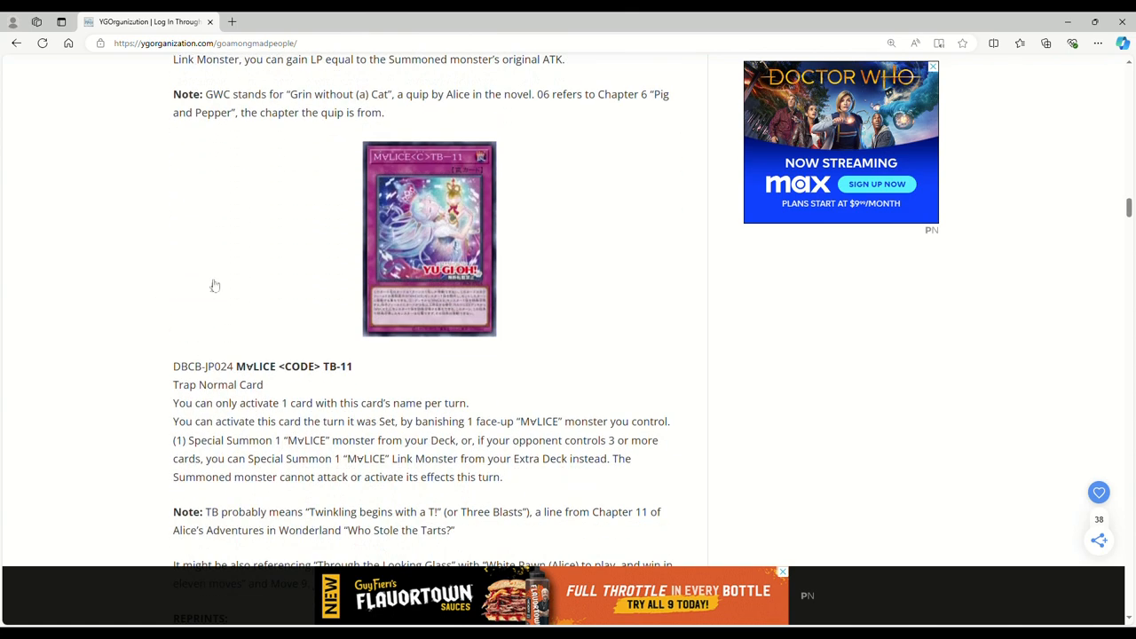
Scroll down to the reprints list and source, then back to Dormouse
scroll("down", 3)
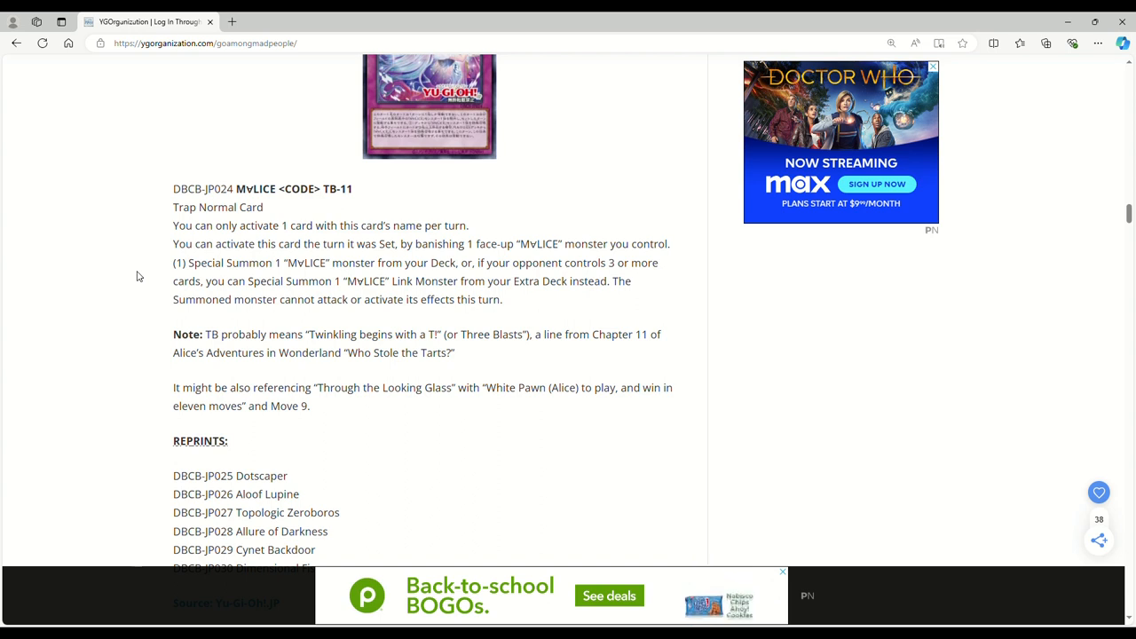
left_click(933, 66)
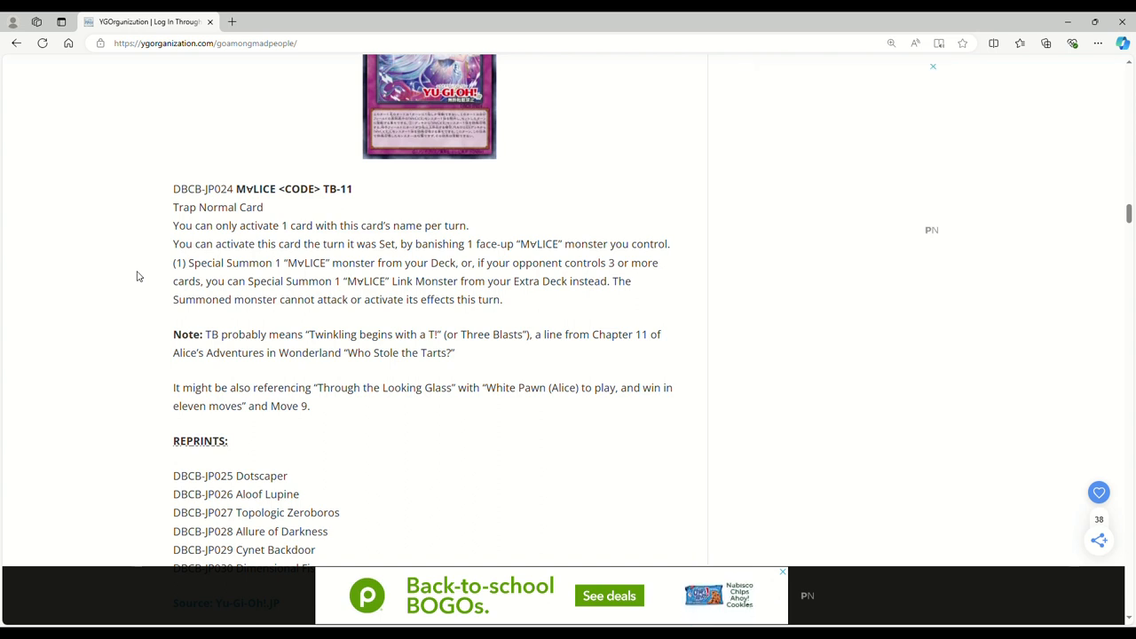
scroll("down", 3)
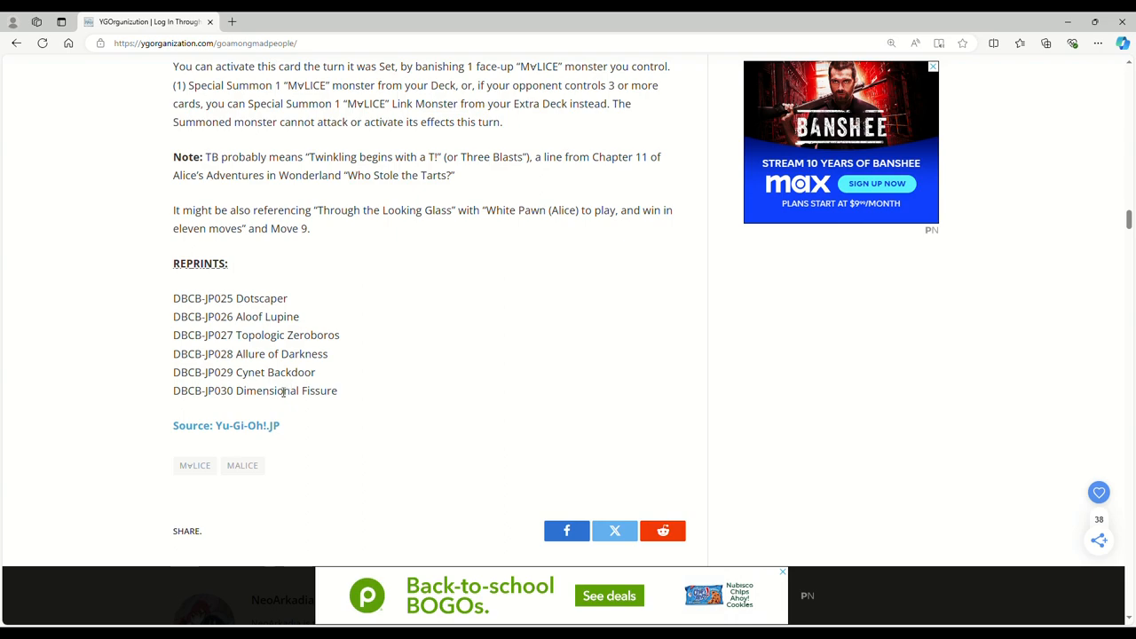
mouse_move(85, 447)
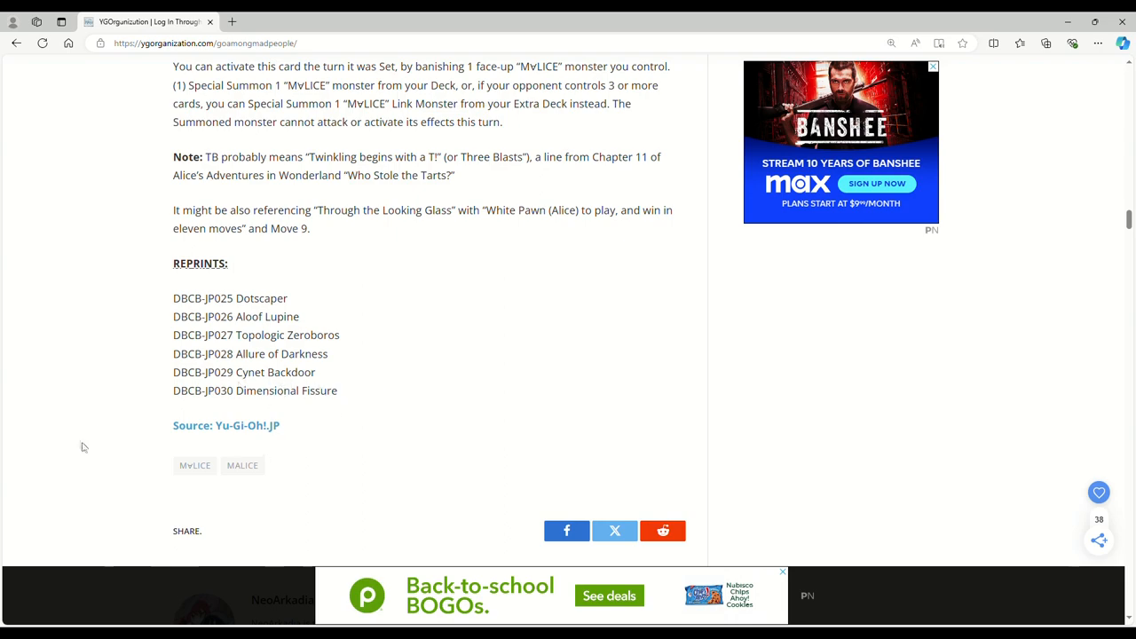
scroll("up", 3)
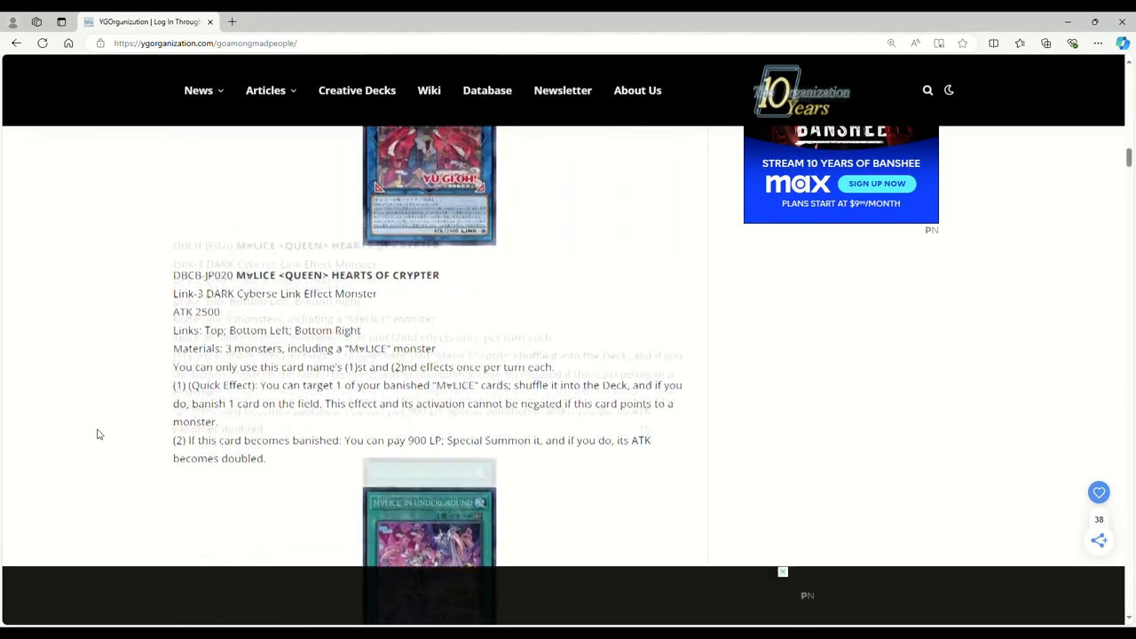
scroll("up", 3)
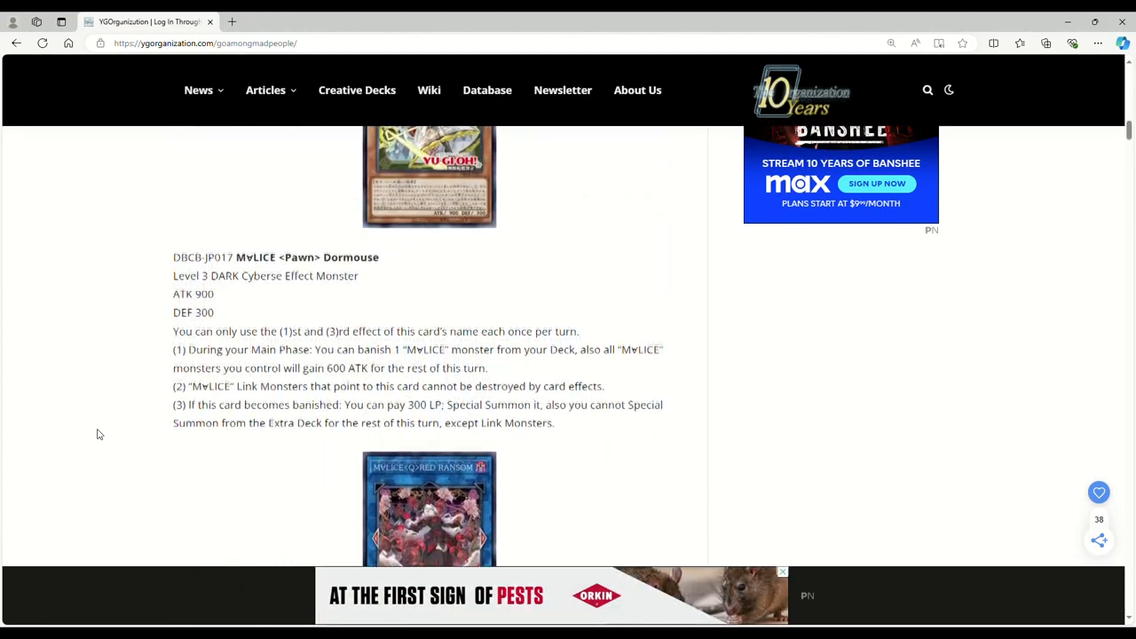
Scroll up to the White Rabbit effect text, with Cheshire Cat below
scroll("up", 3)
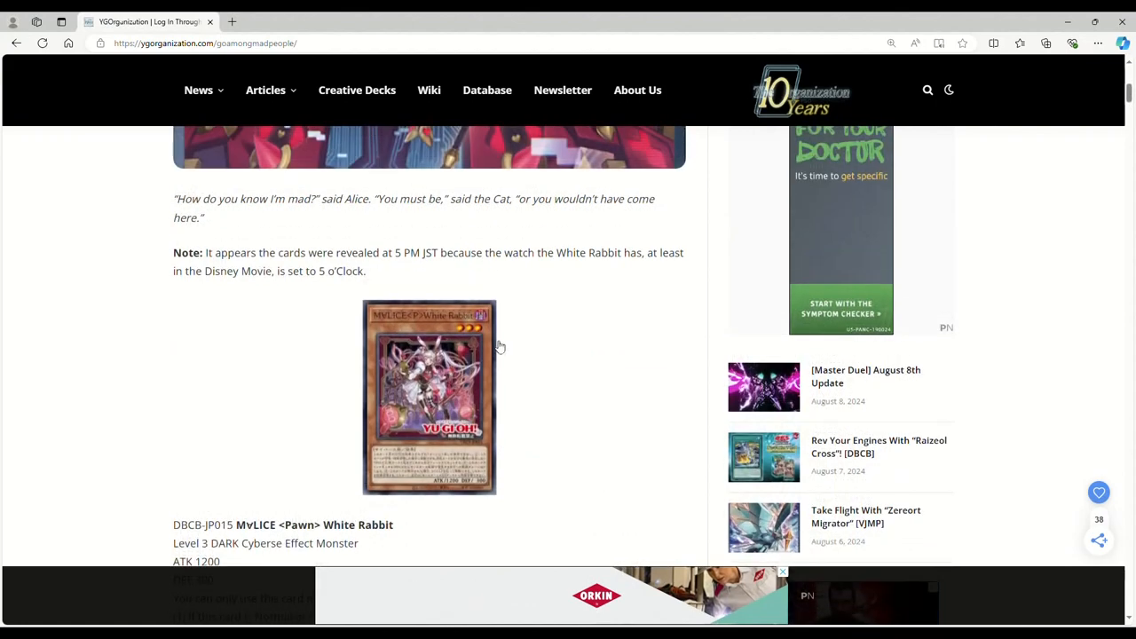
scroll("down", 3)
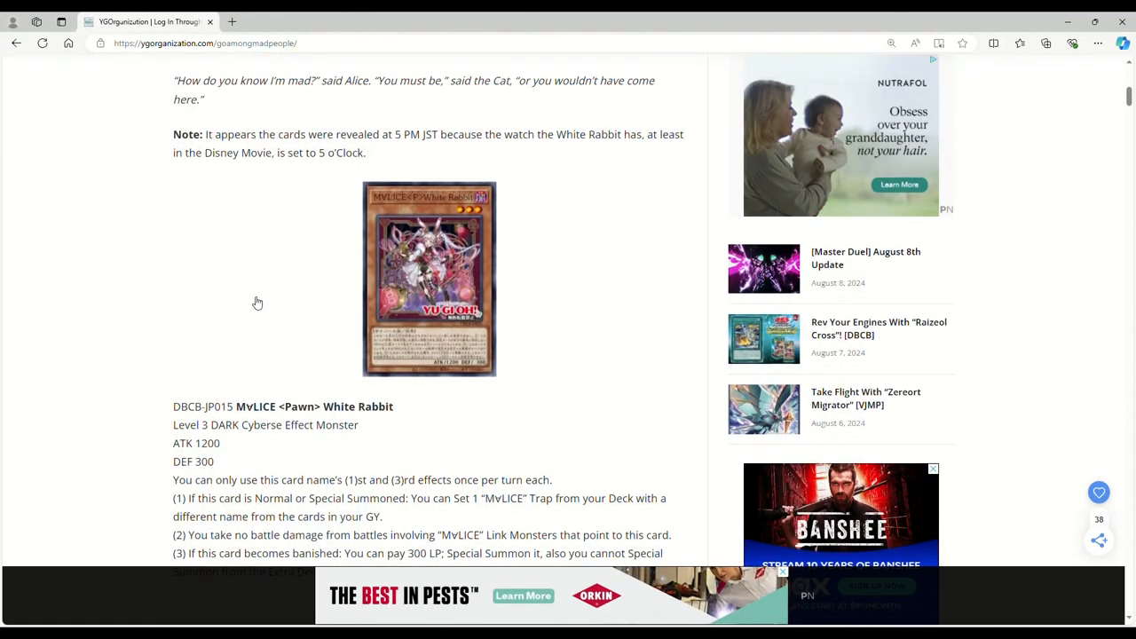
mouse_move(289, 275)
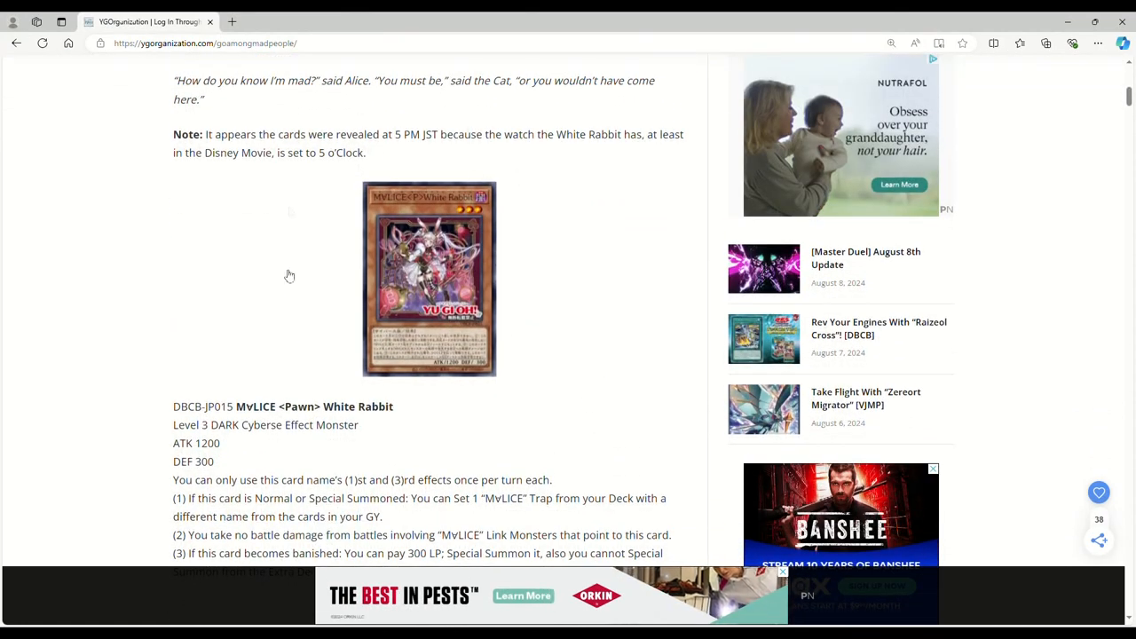
mouse_move(222, 318)
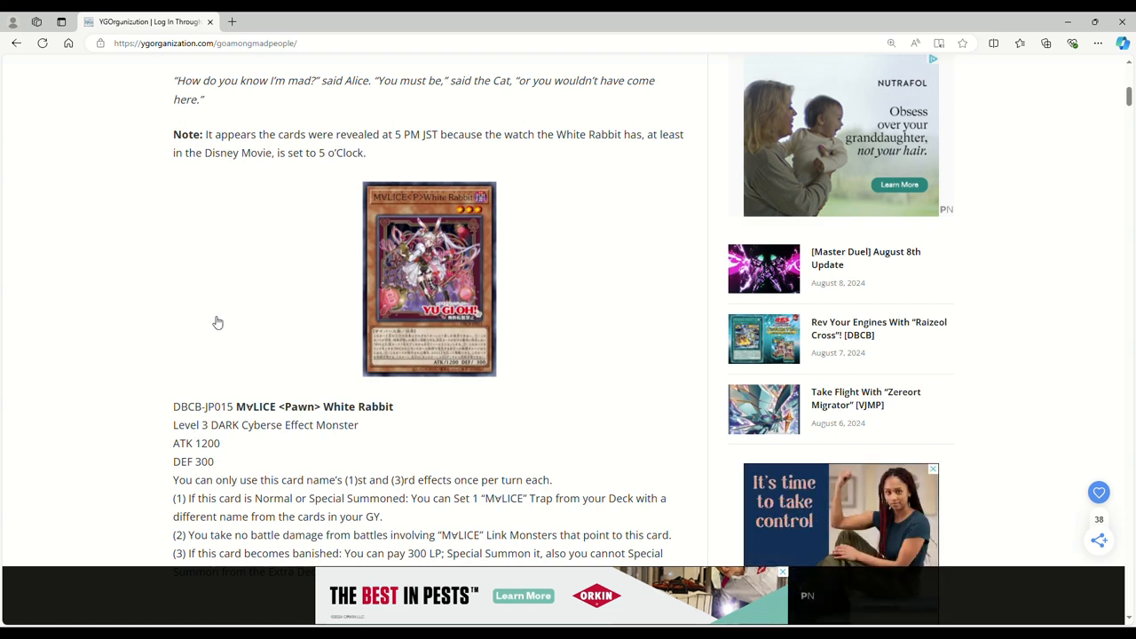
scroll("down", 3)
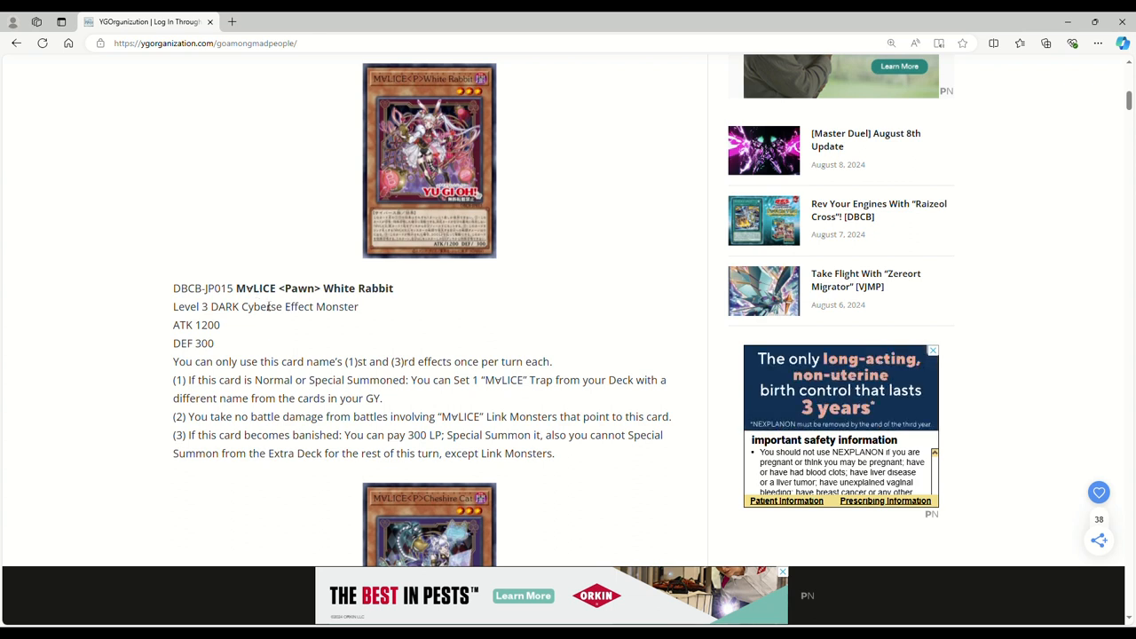
mouse_move(227, 344)
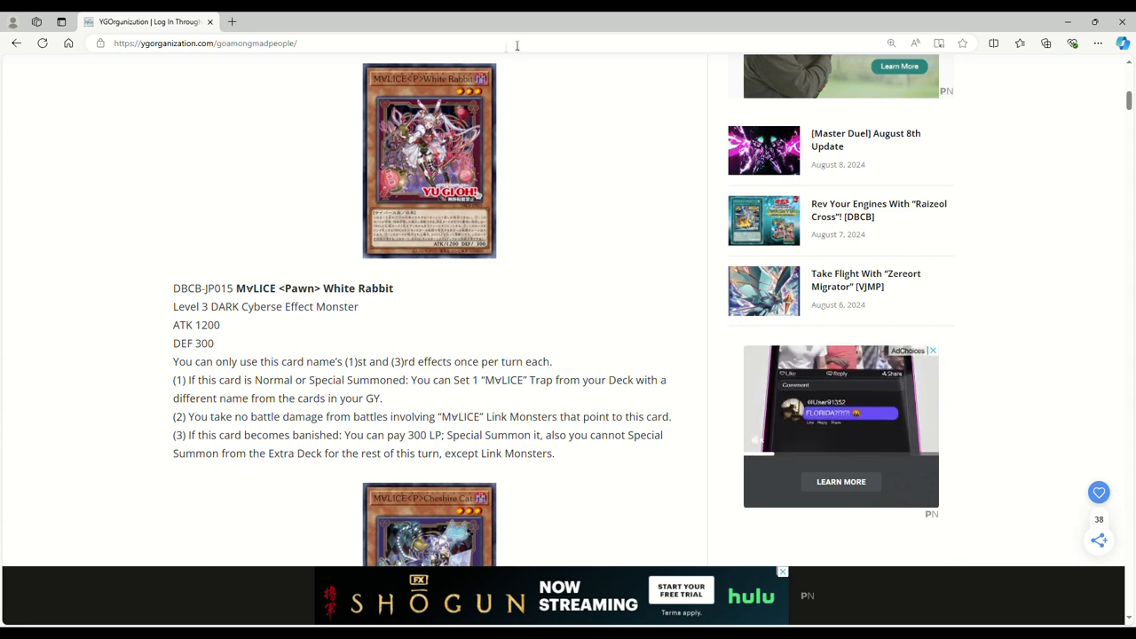
scroll("down", 3)
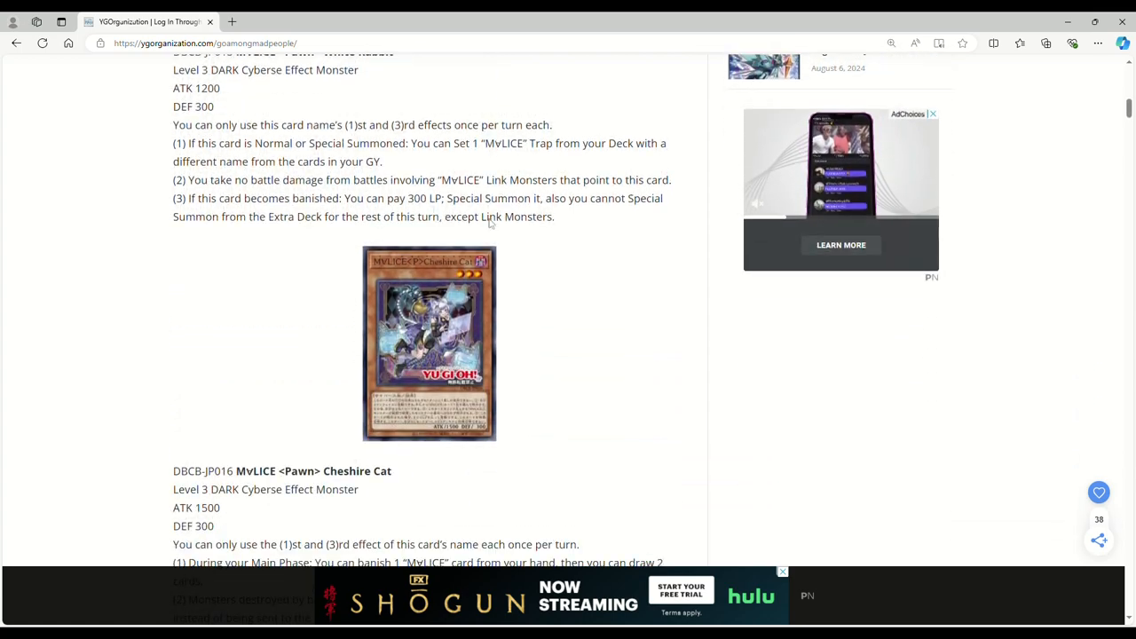
Scroll to the reprints list again, then up to the quote and 5 PM note
scroll("down", 3)
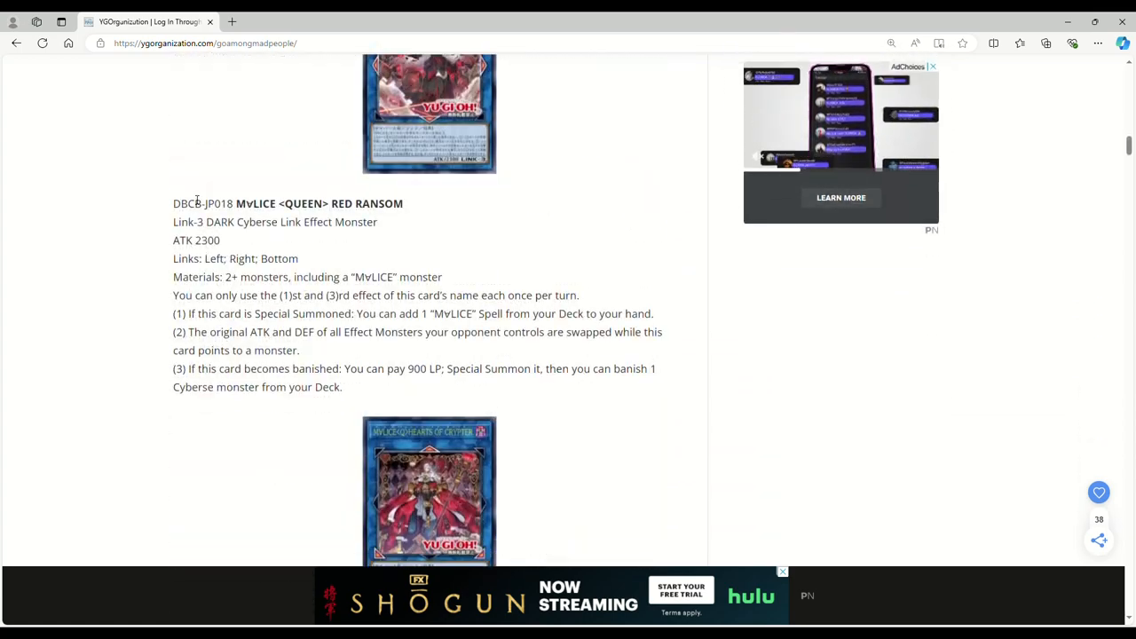
scroll("down", 3)
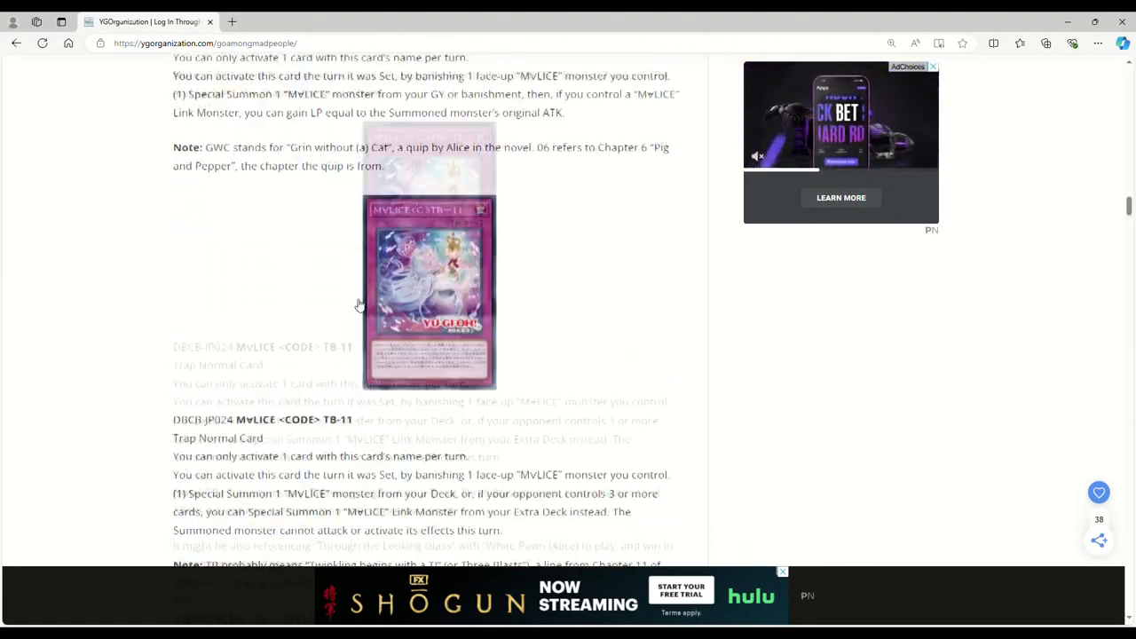
scroll("down", 3)
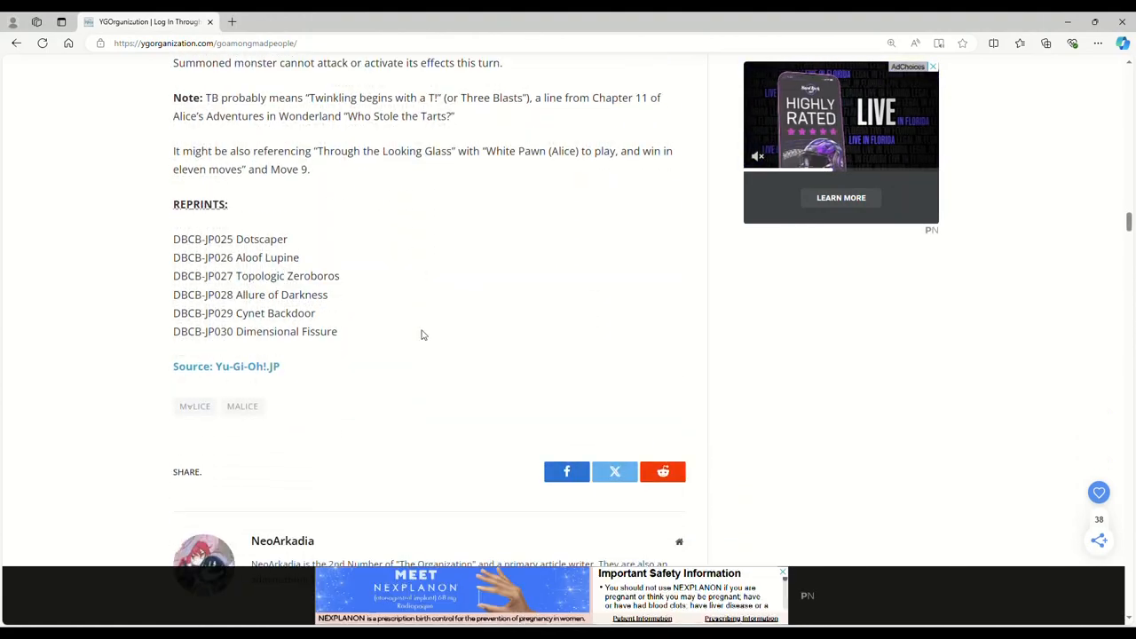
scroll("up", 3)
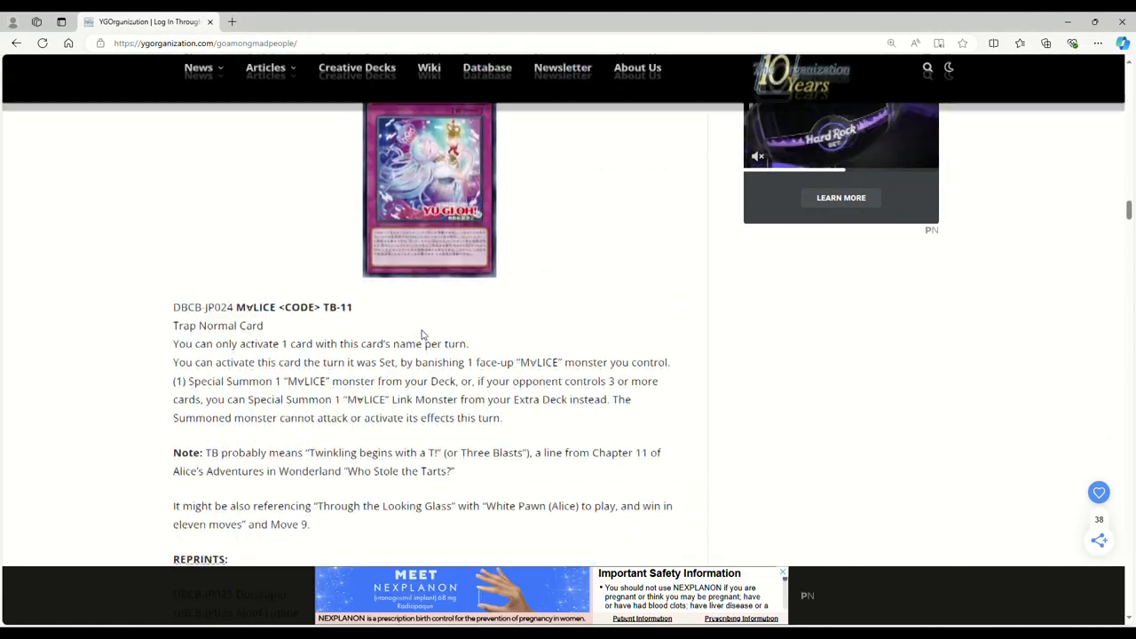
scroll("up", 3)
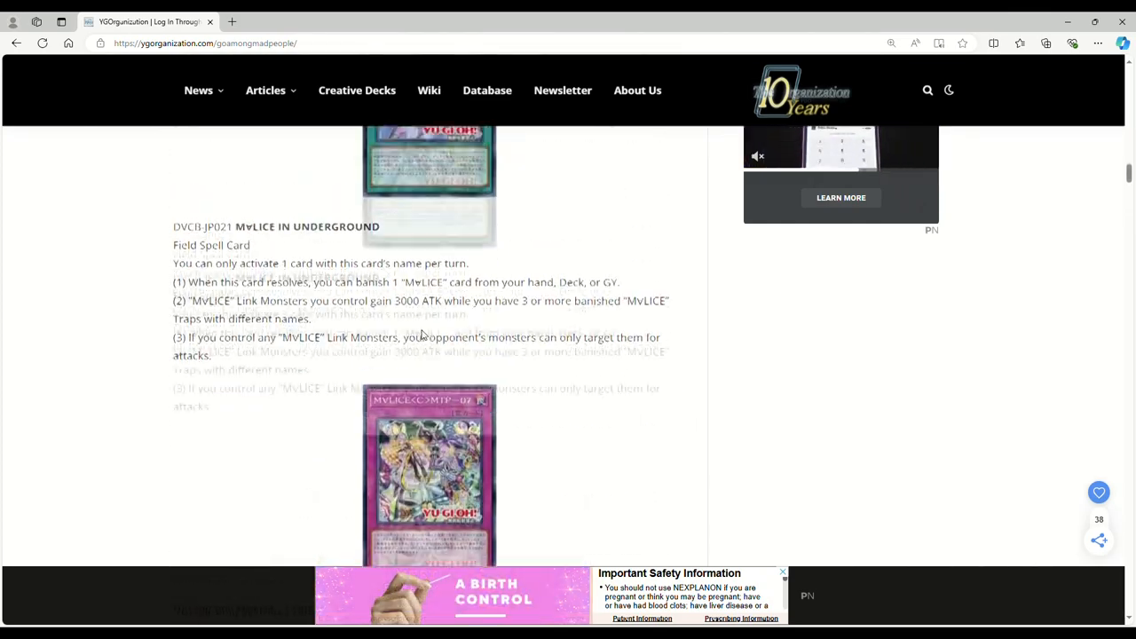
scroll("down", 3)
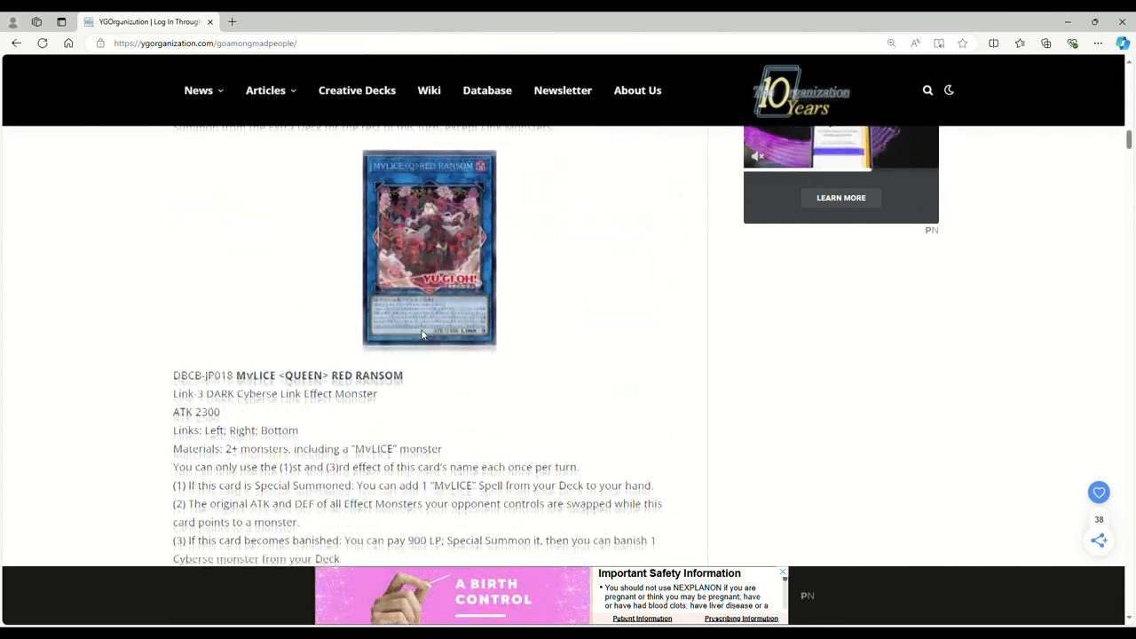
scroll("down", 3)
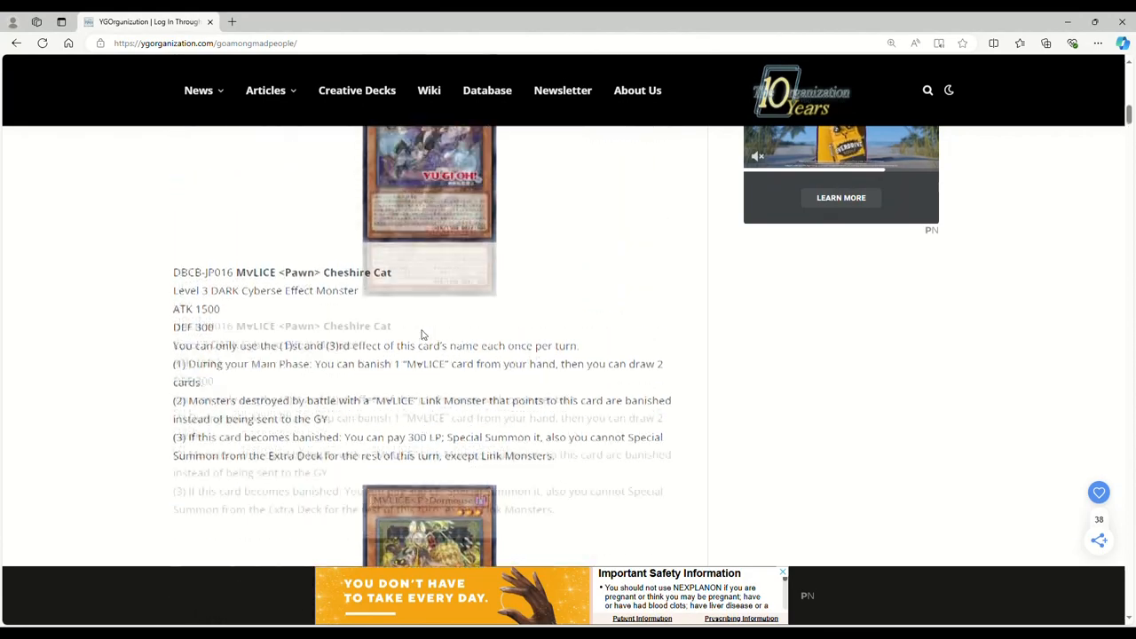
scroll("up", 3)
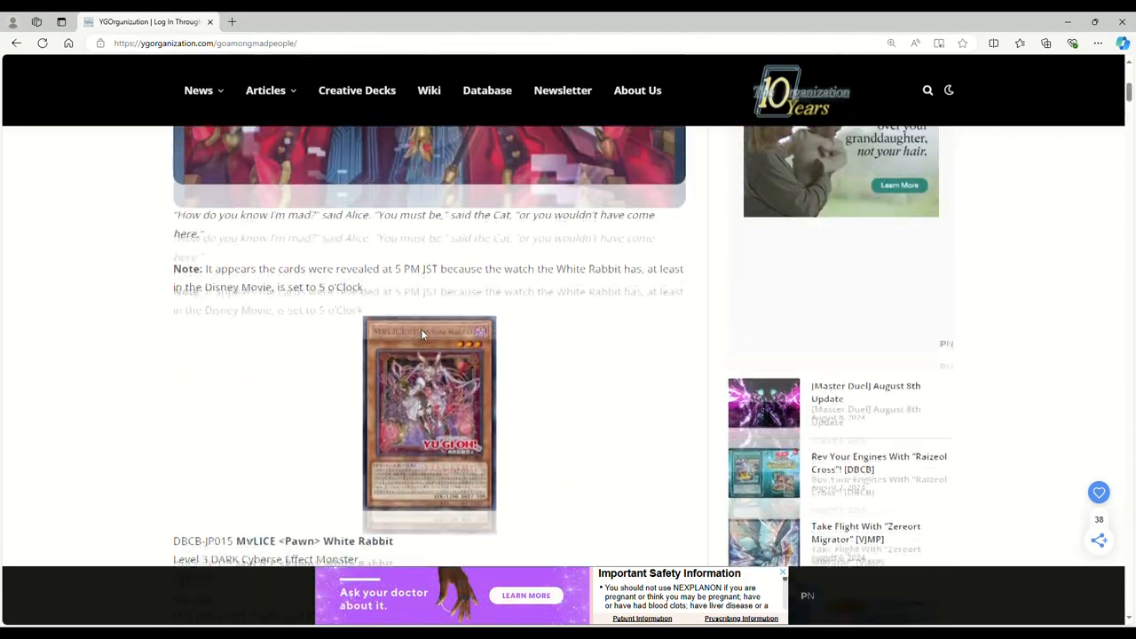
scroll("down", 3)
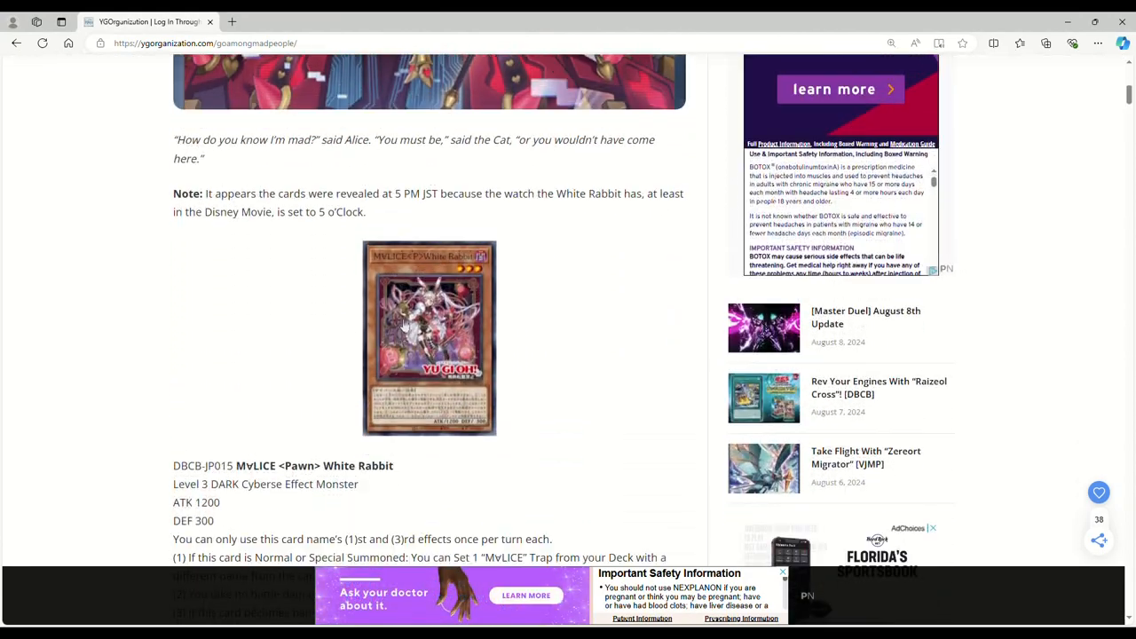